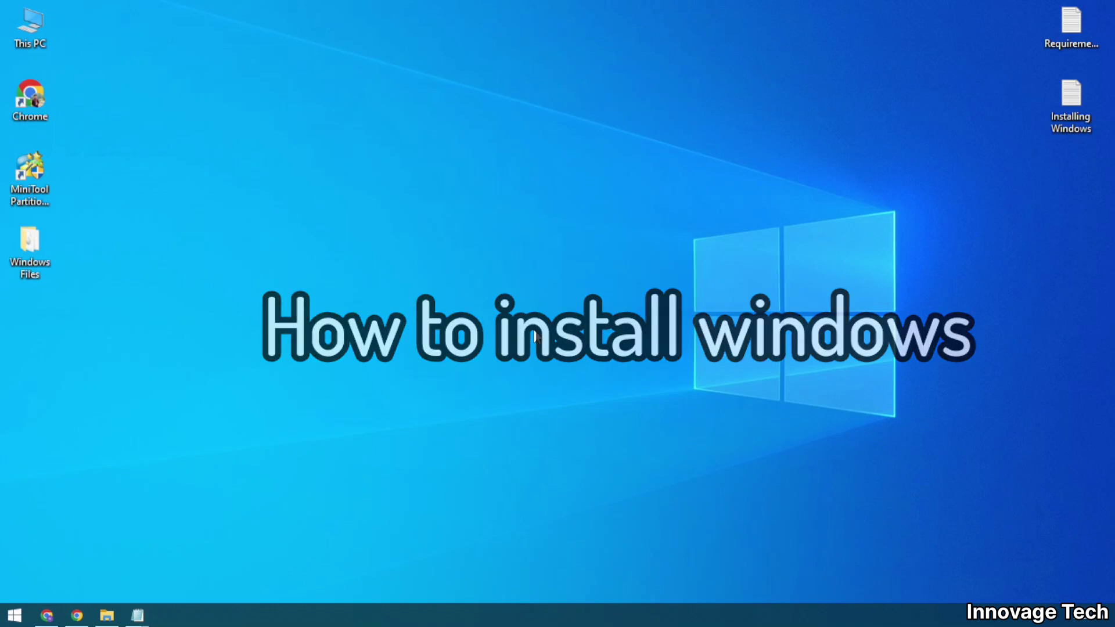
- Refresh the Windows 10 desktop twice from its right-click menu
right_click(563, 242)
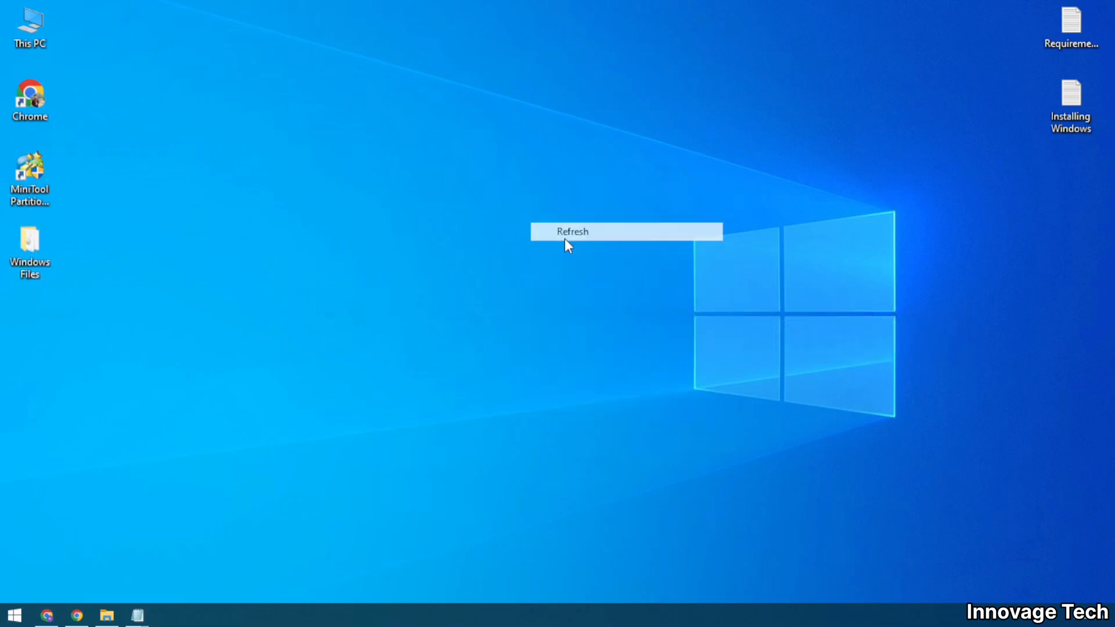
left_click(573, 231)
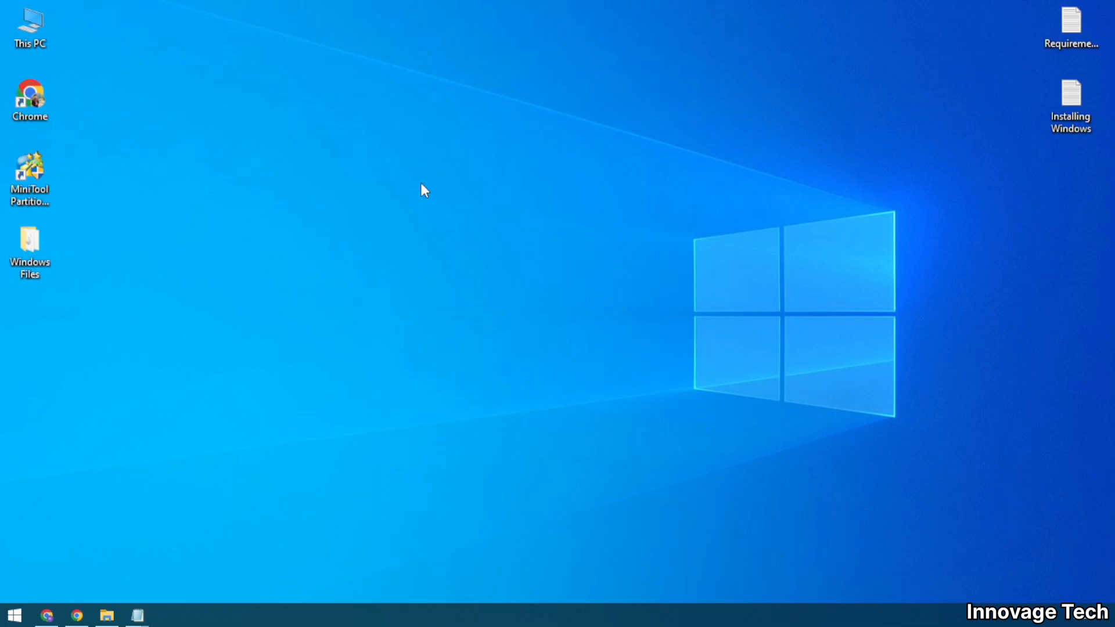
right_click(423, 189)
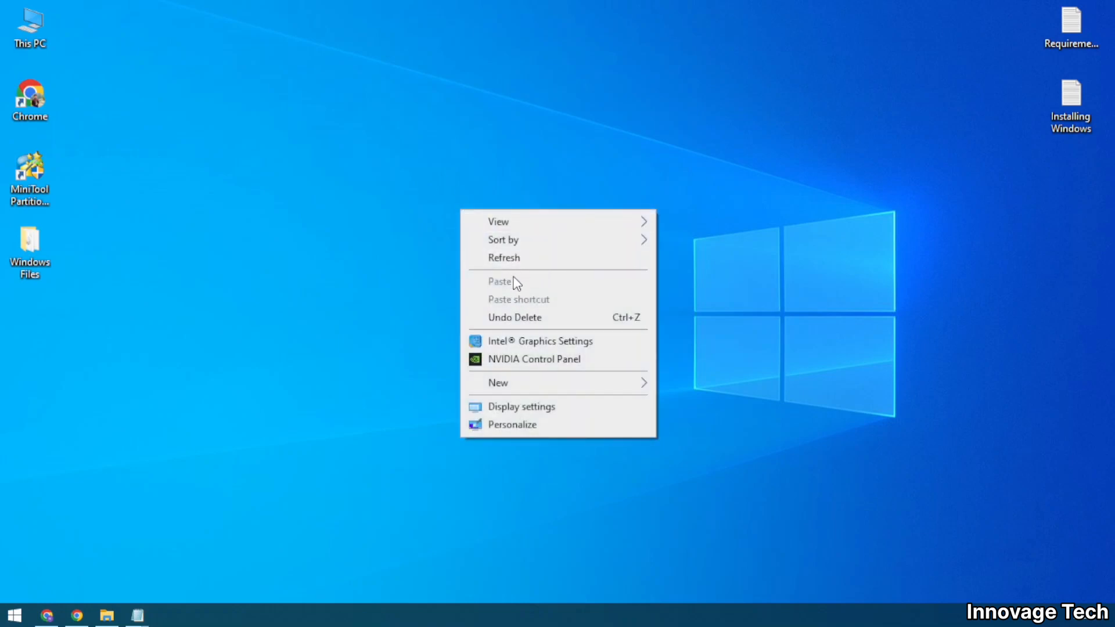
mouse_move(368, 265)
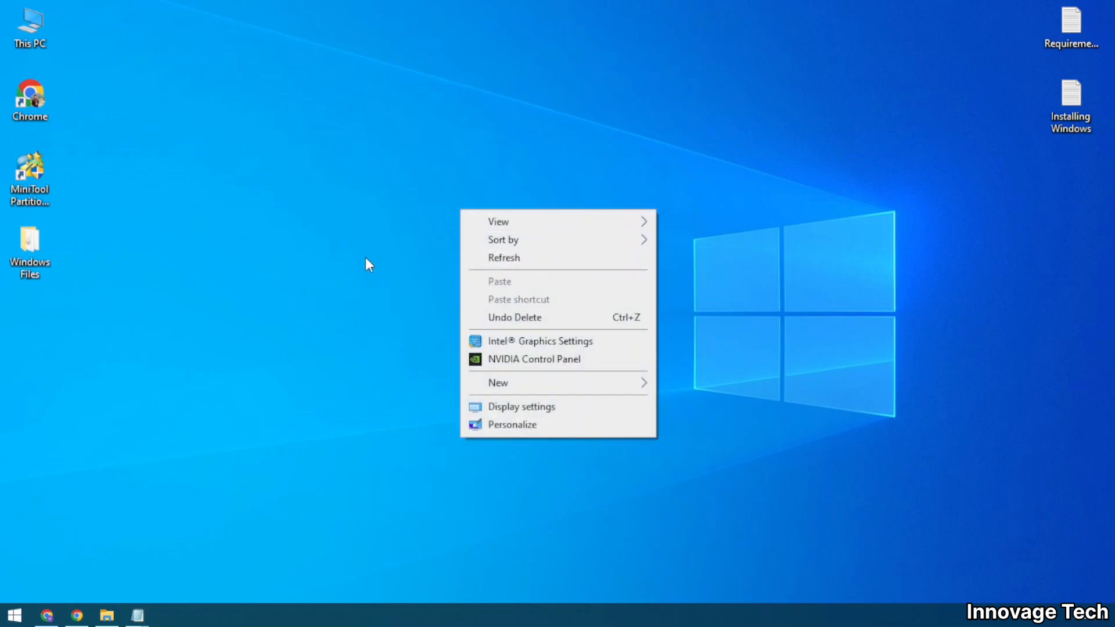
mouse_move(551, 258)
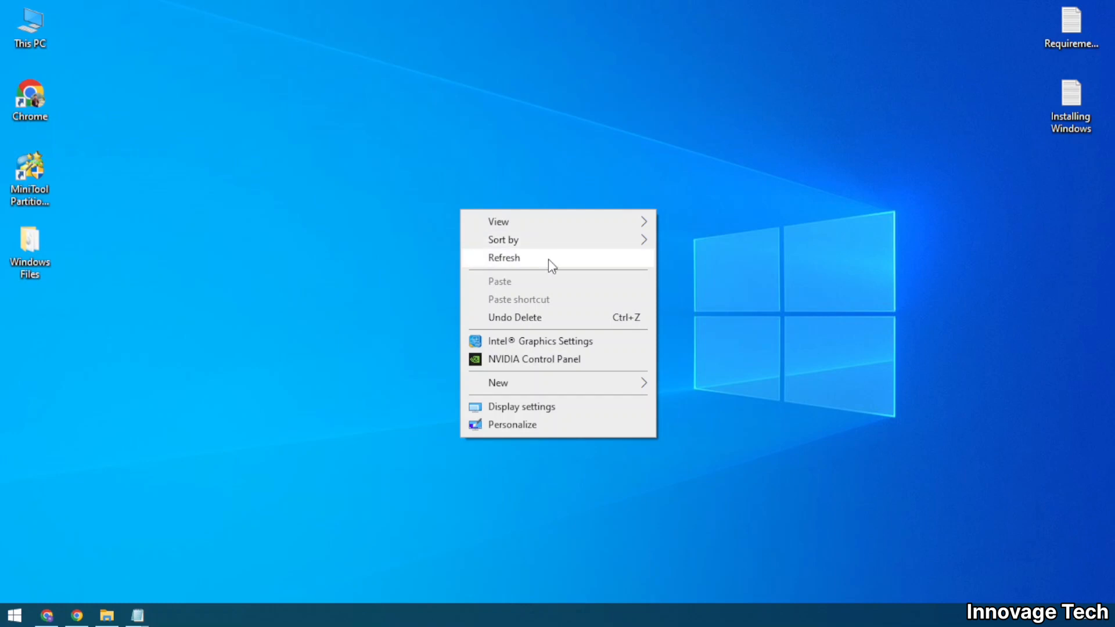
mouse_move(627, 261)
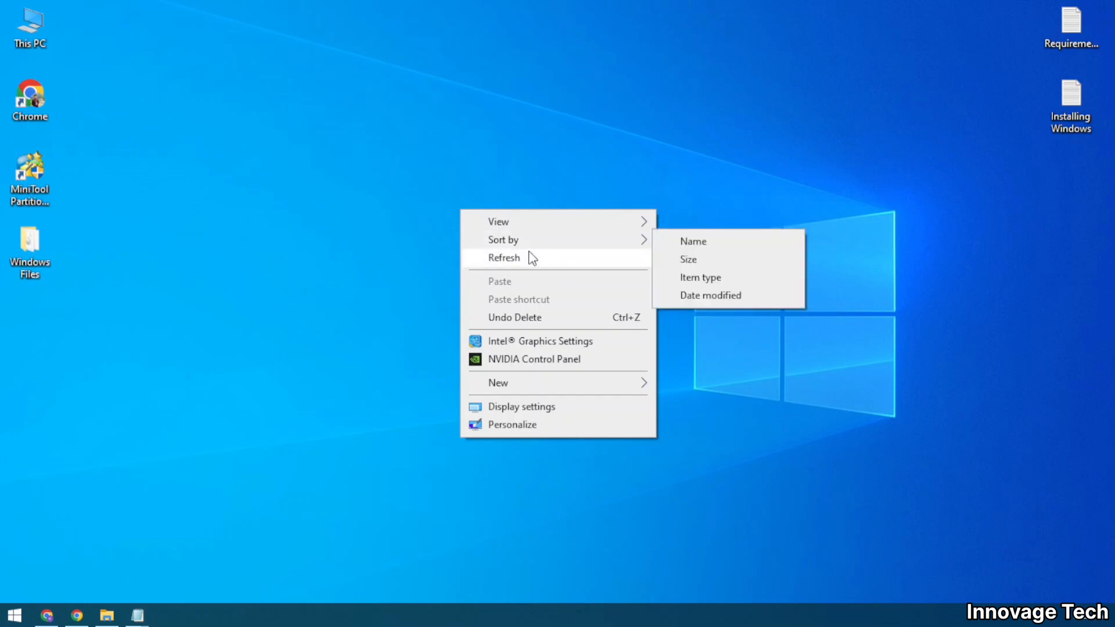
mouse_move(532, 258)
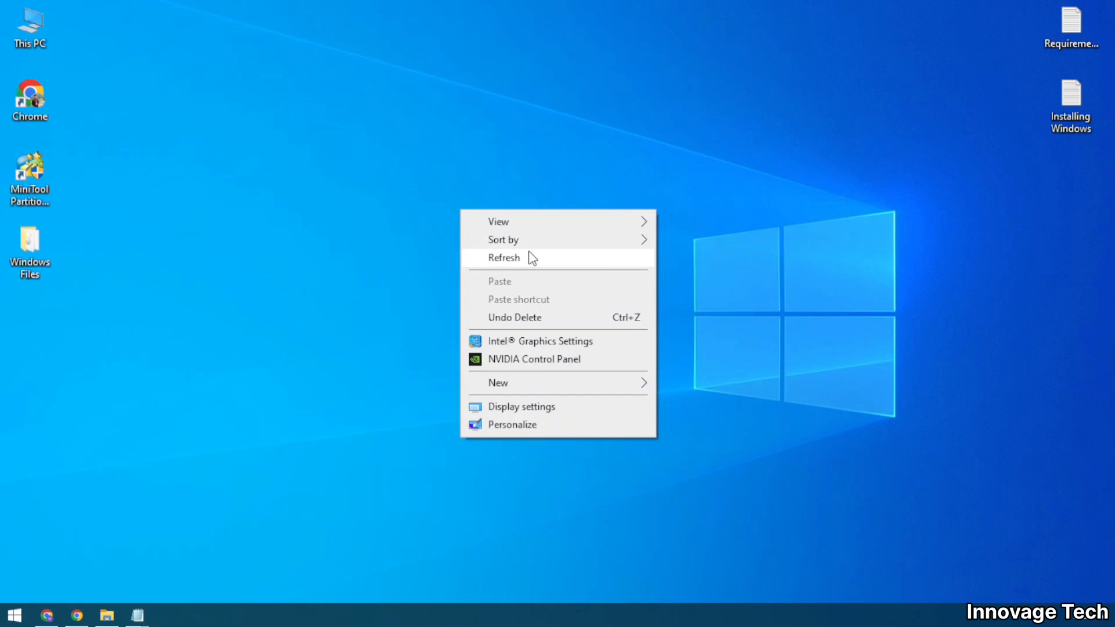
left_click(504, 258)
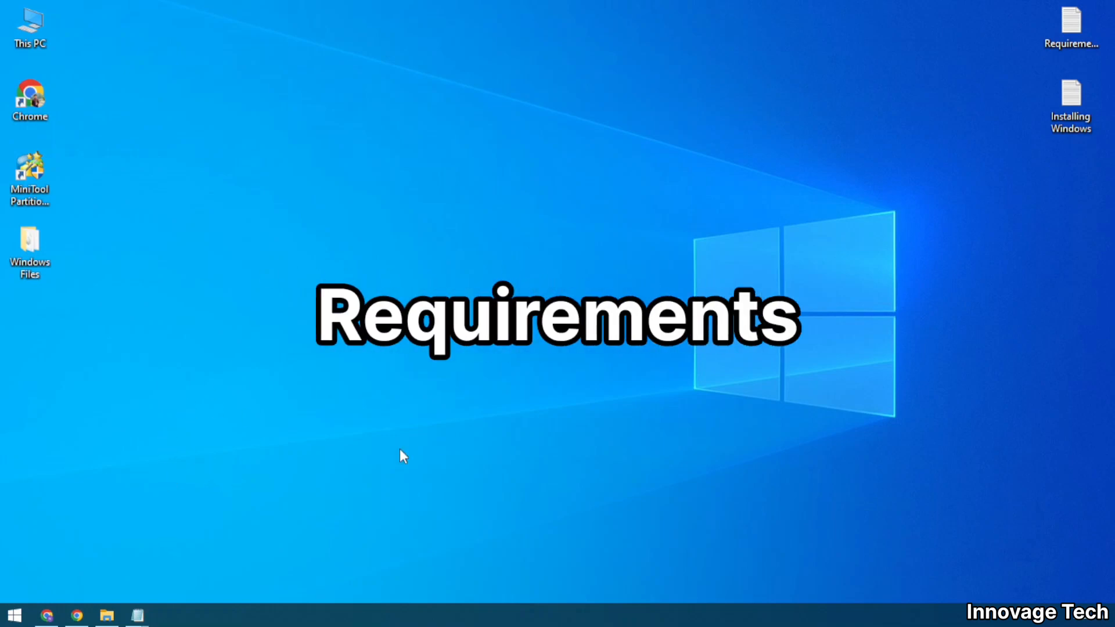
mouse_move(136, 615)
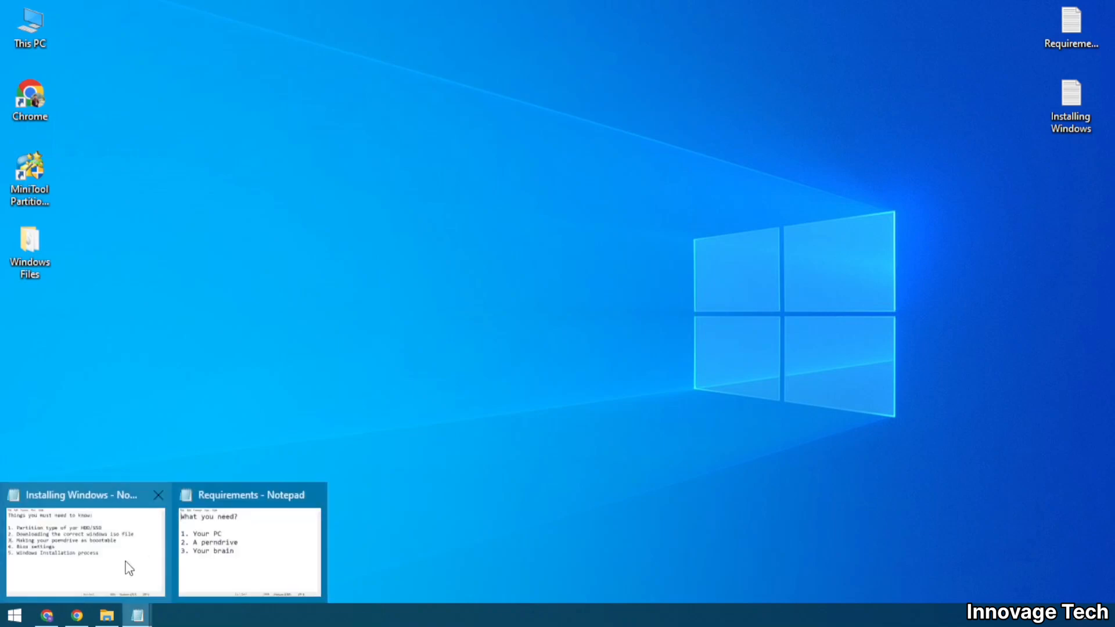
- Bring up the Installing Windows note, then switch to the Requirements note
left_click(81, 547)
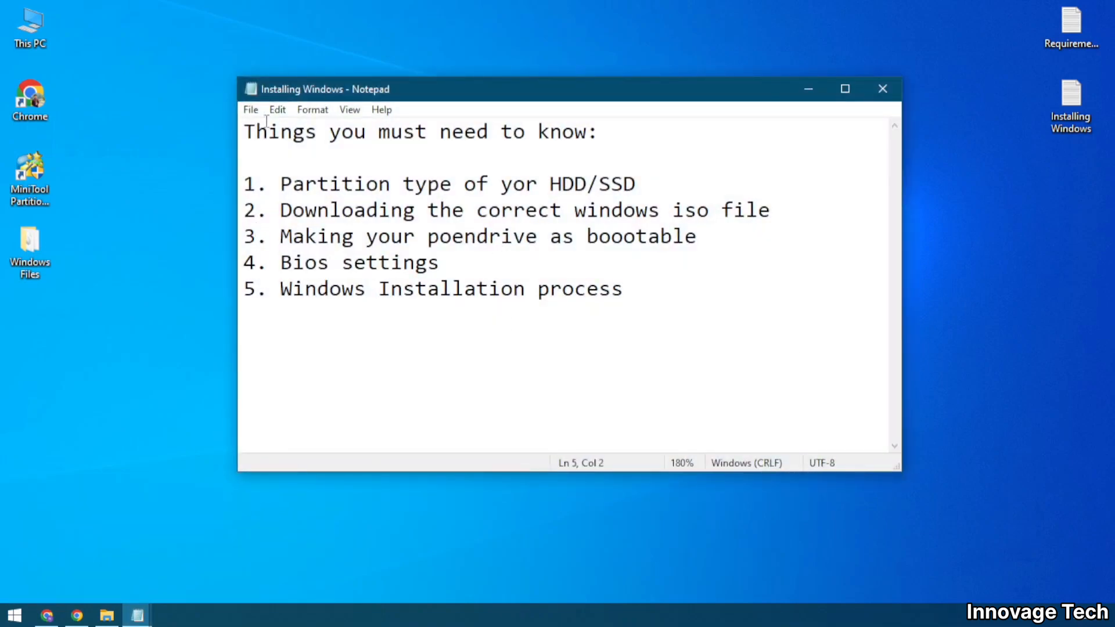
mouse_move(651, 331)
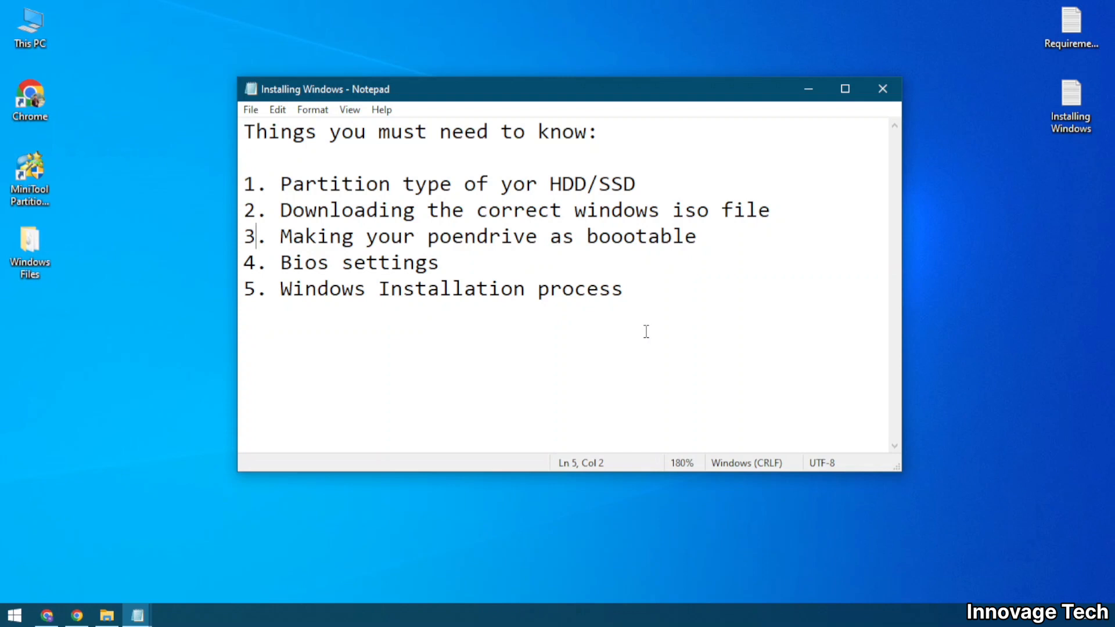
mouse_move(857, 277)
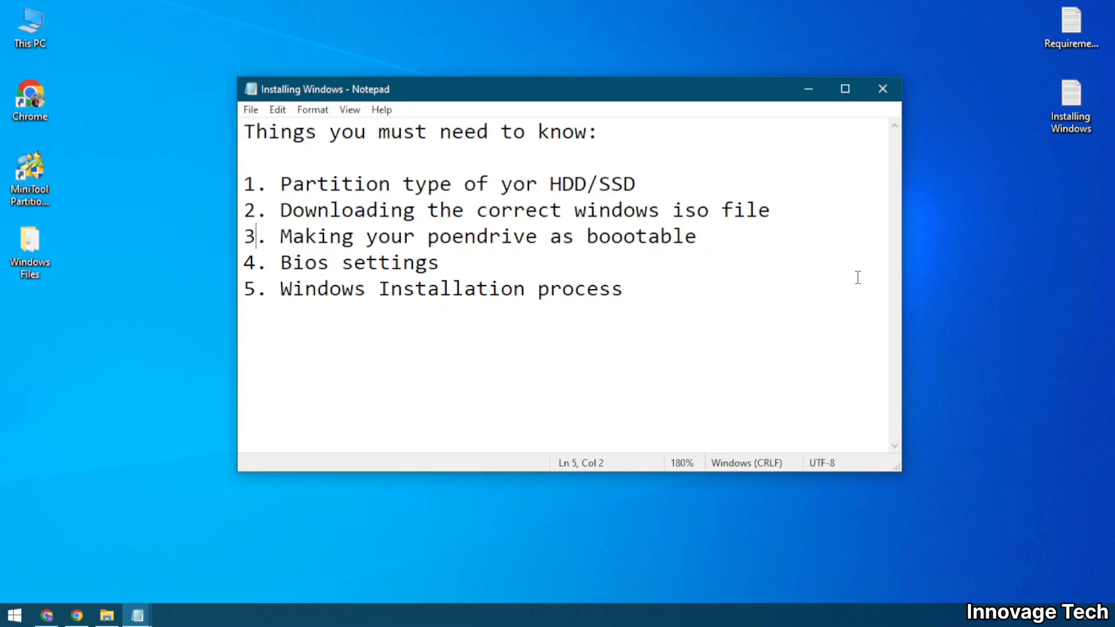
left_click(808, 89)
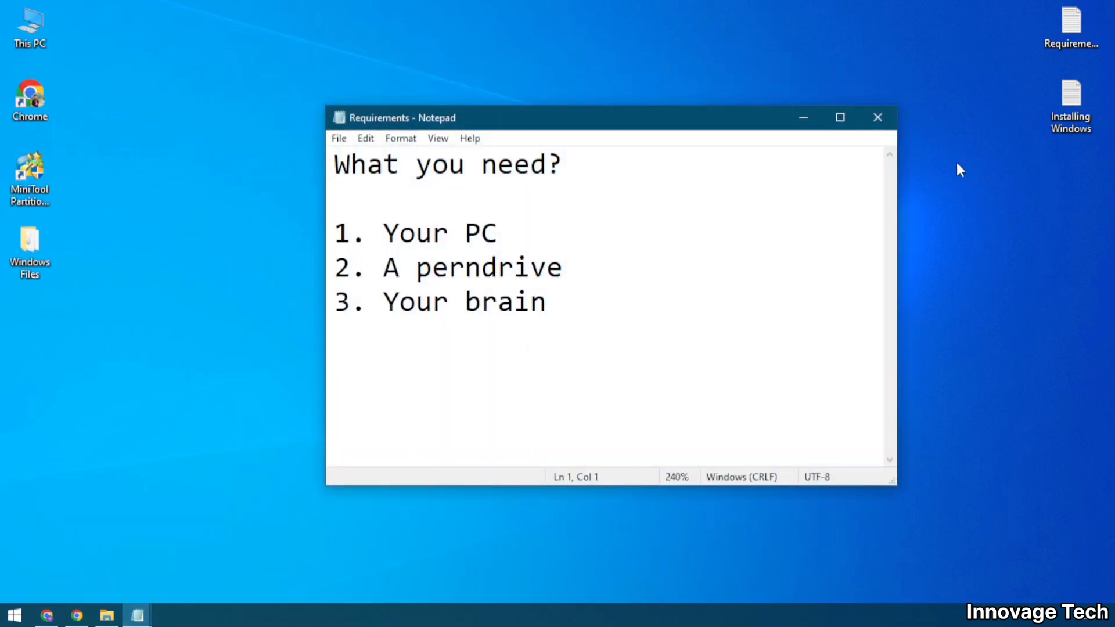
mouse_move(968, 196)
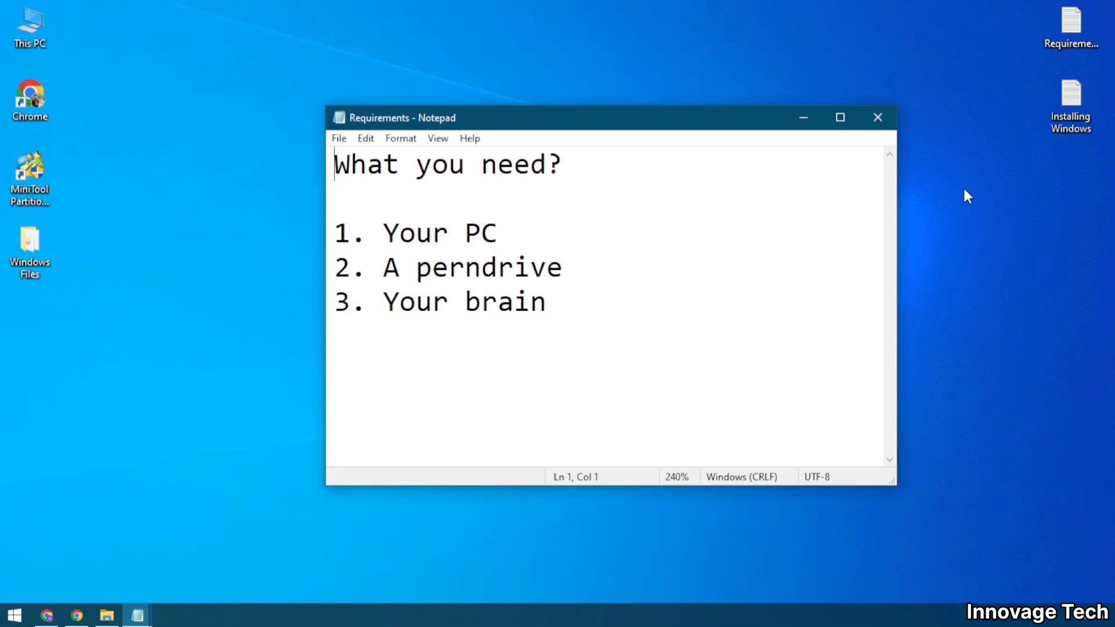
- Close the Requirements note so the desktop shows
left_click(877, 117)
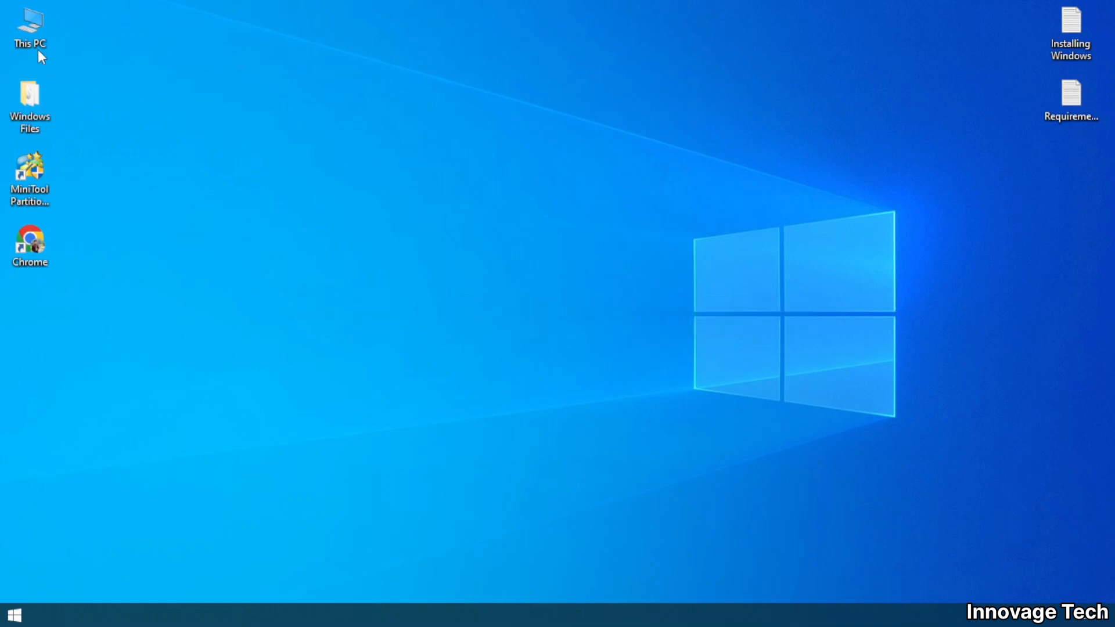
mouse_move(458, 185)
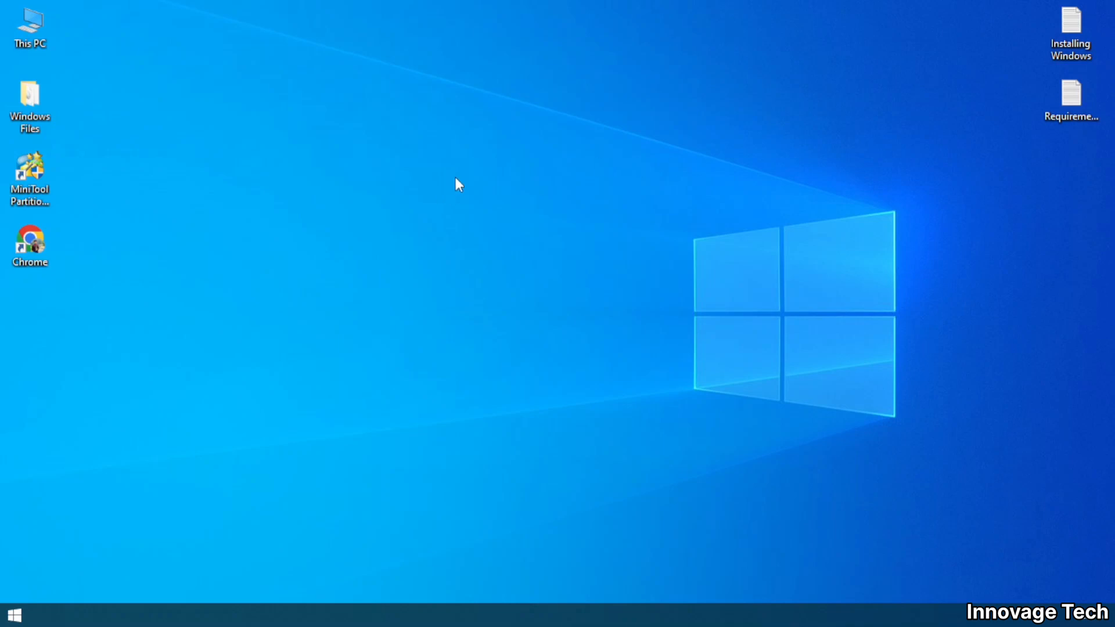
mouse_move(437, 208)
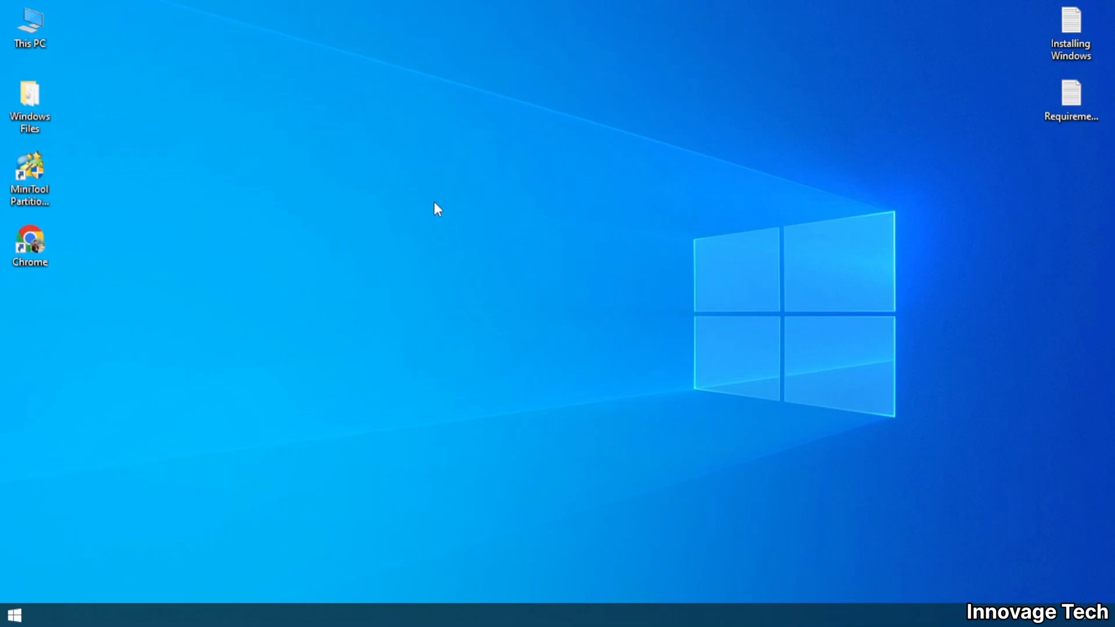
mouse_move(791, 232)
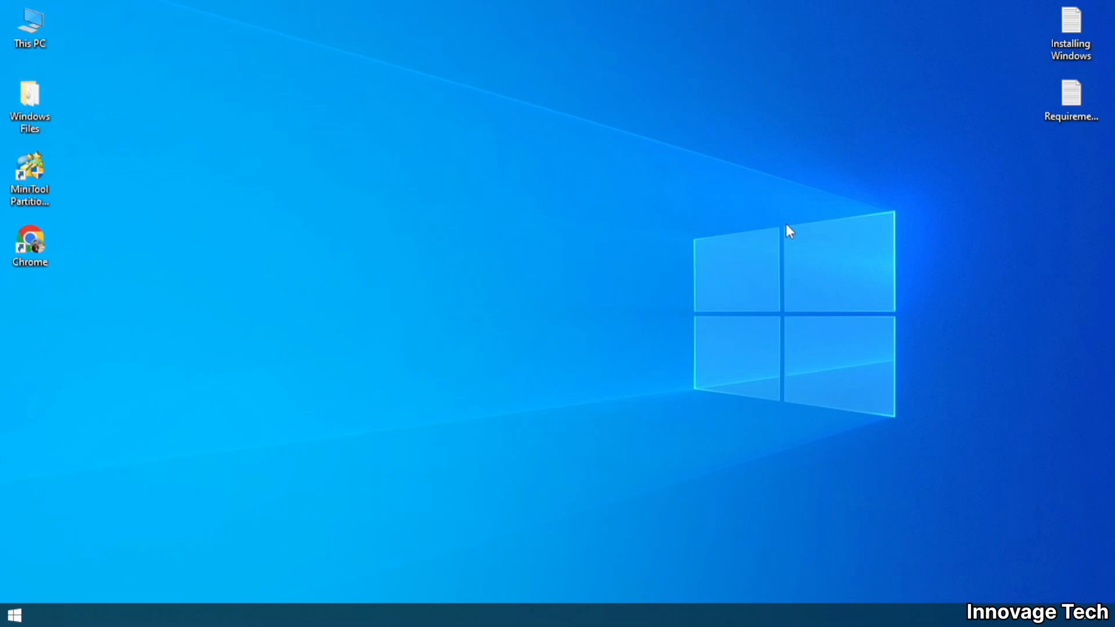
mouse_move(435, 206)
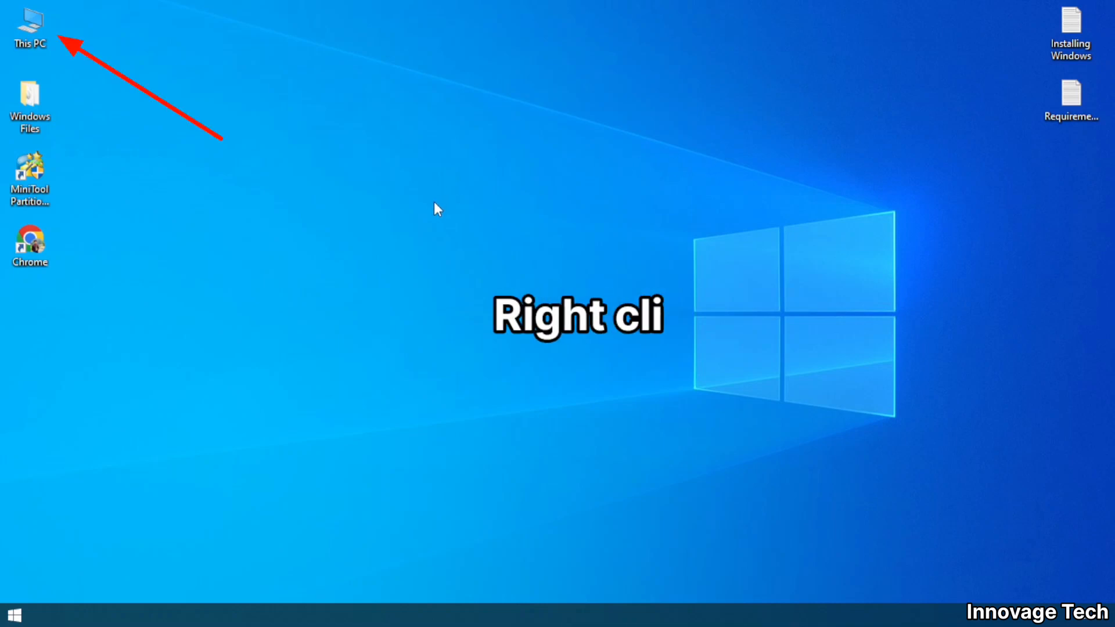
- Bring up the context menu for the This PC desktop icon
right_click(30, 24)
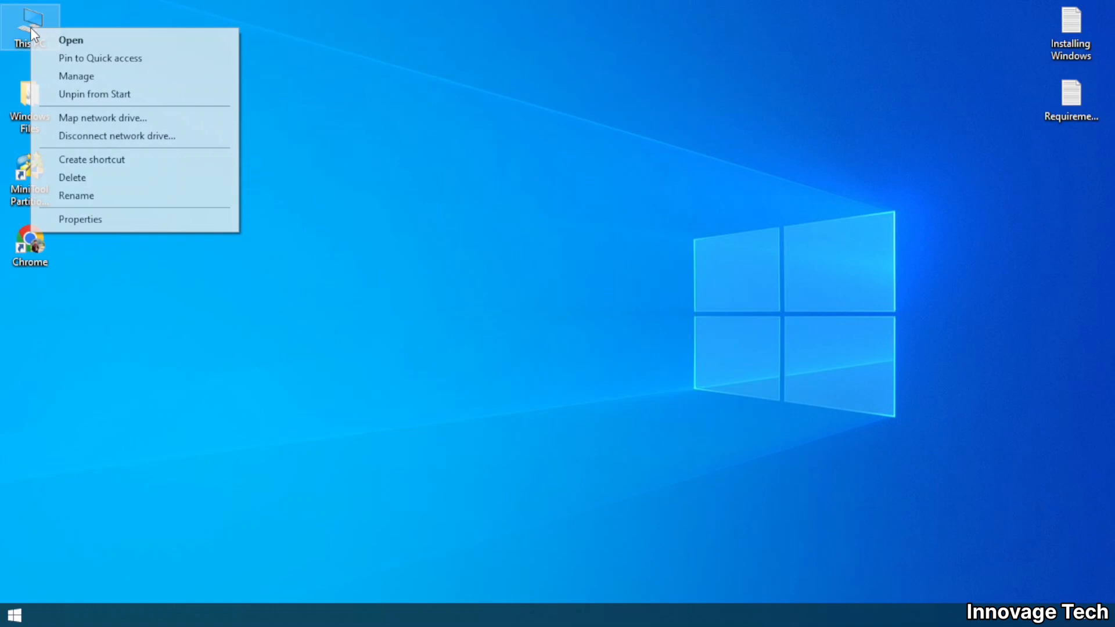
- View This PC's About page, highlight the 64-bit x64 system type, and close Settings
left_click(134, 228)
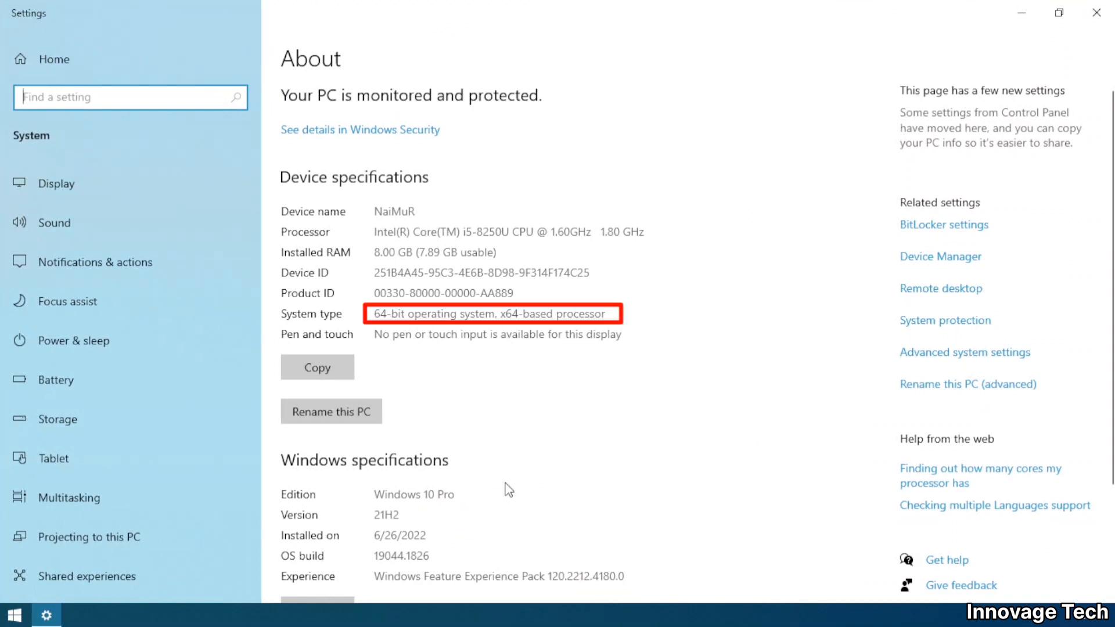
mouse_move(552, 379)
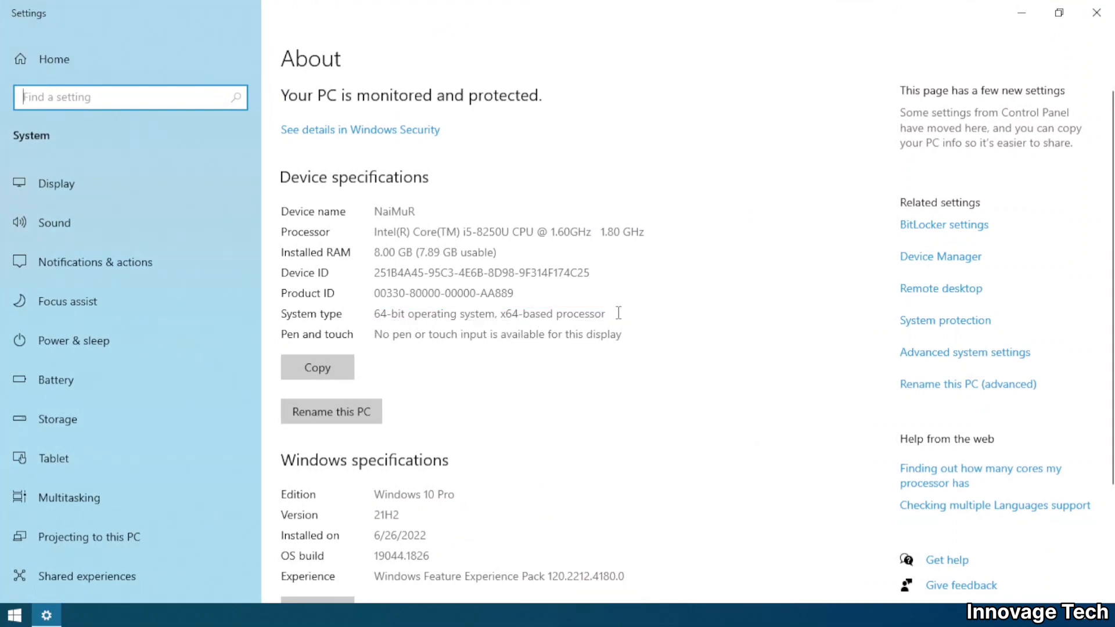
double_click(489, 313)
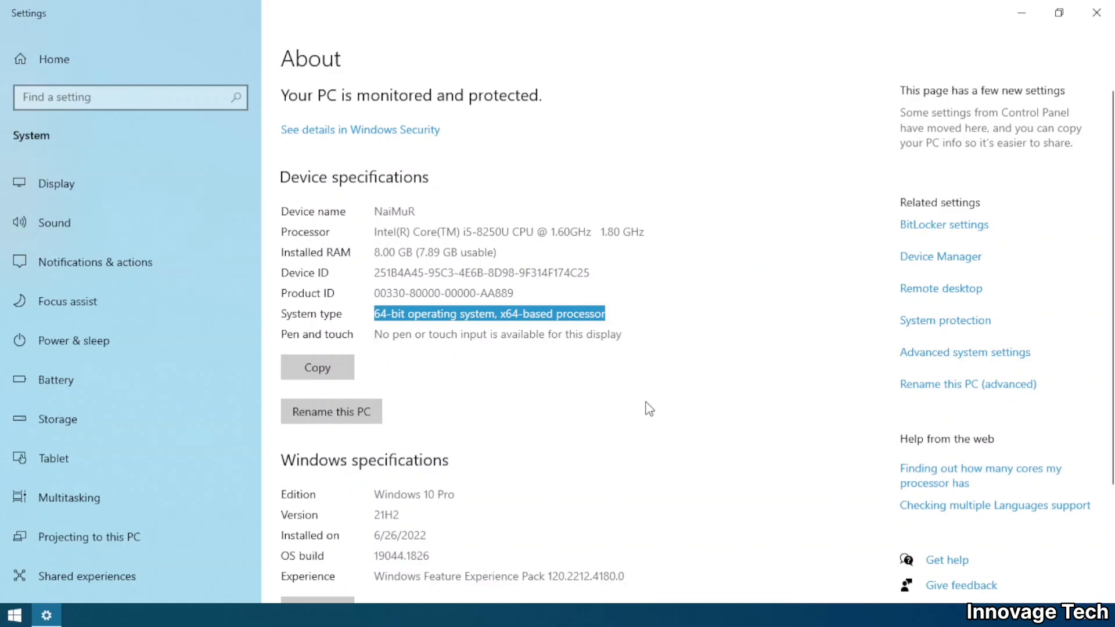
mouse_move(419, 339)
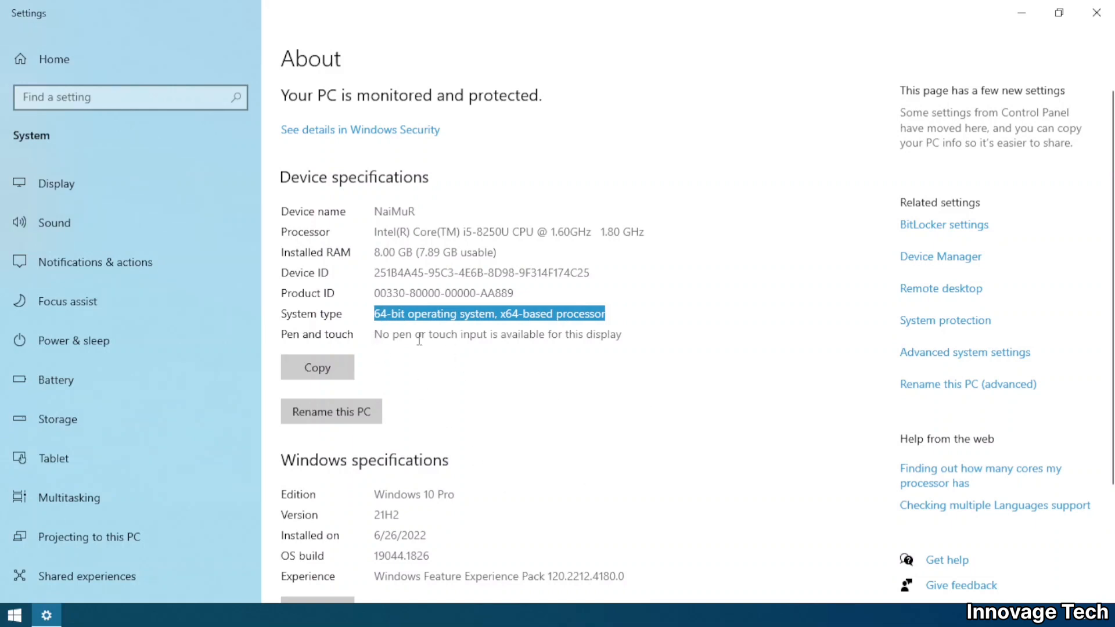
mouse_move(498, 401)
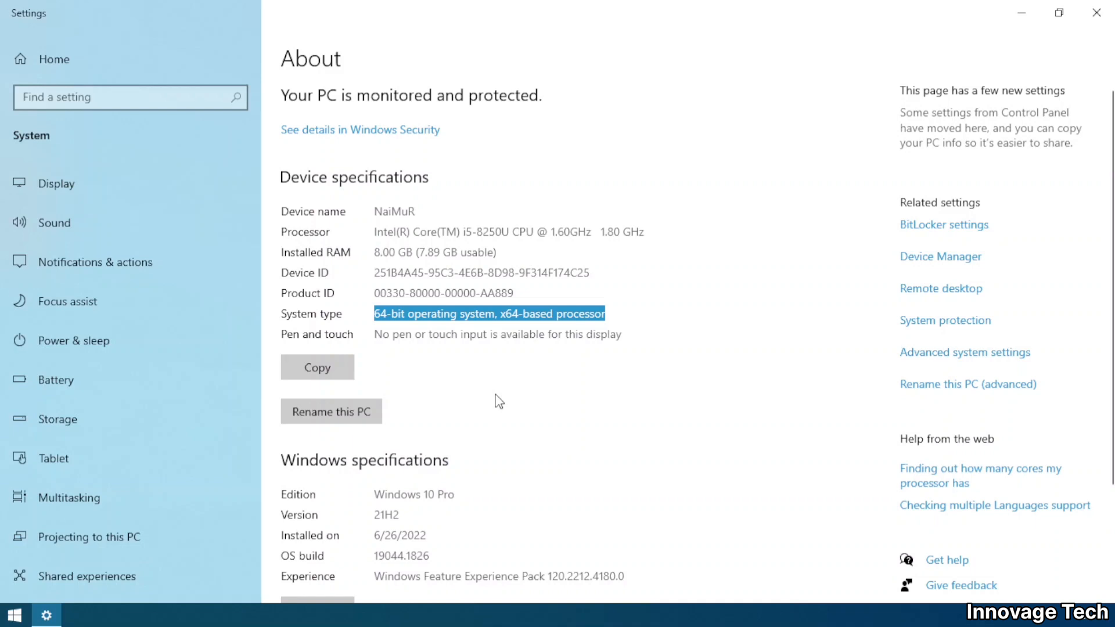
mouse_move(687, 259)
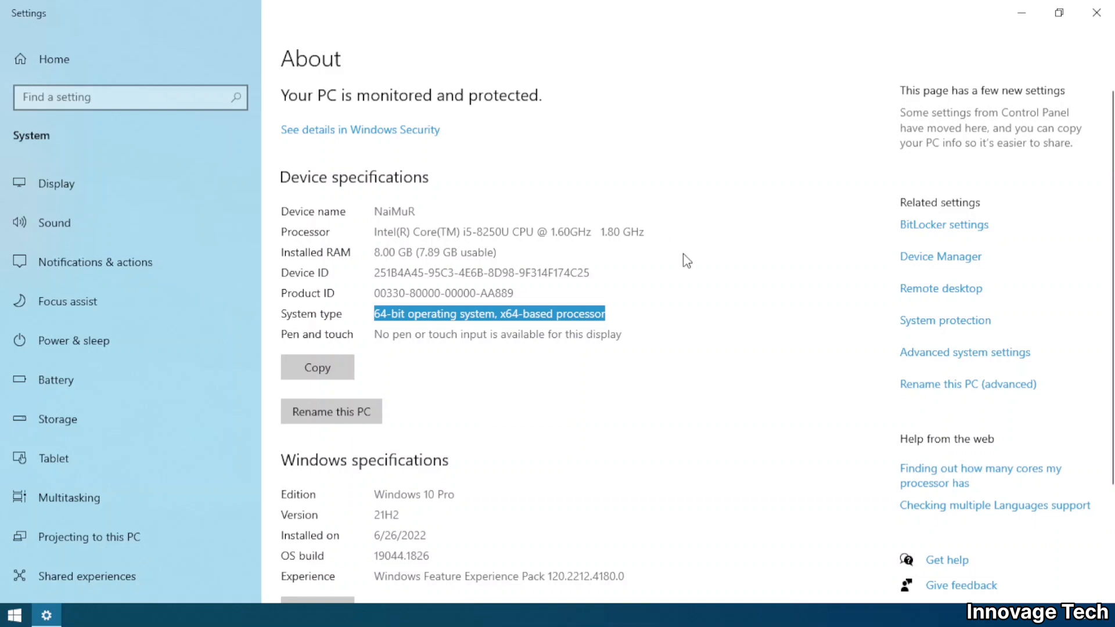
left_click(1098, 13)
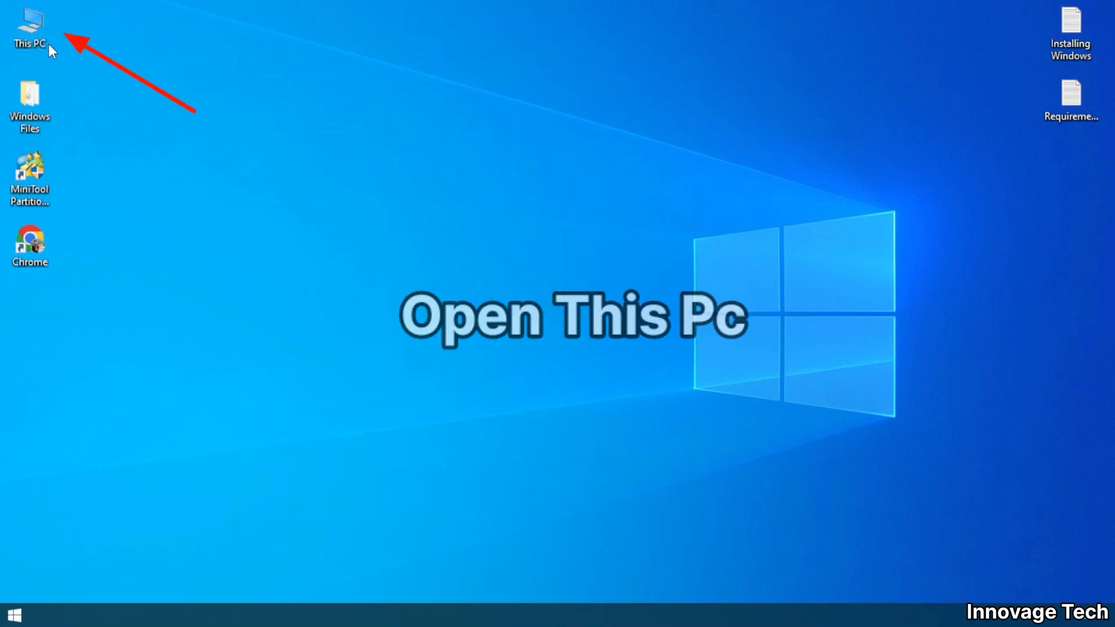
double_click(29, 26)
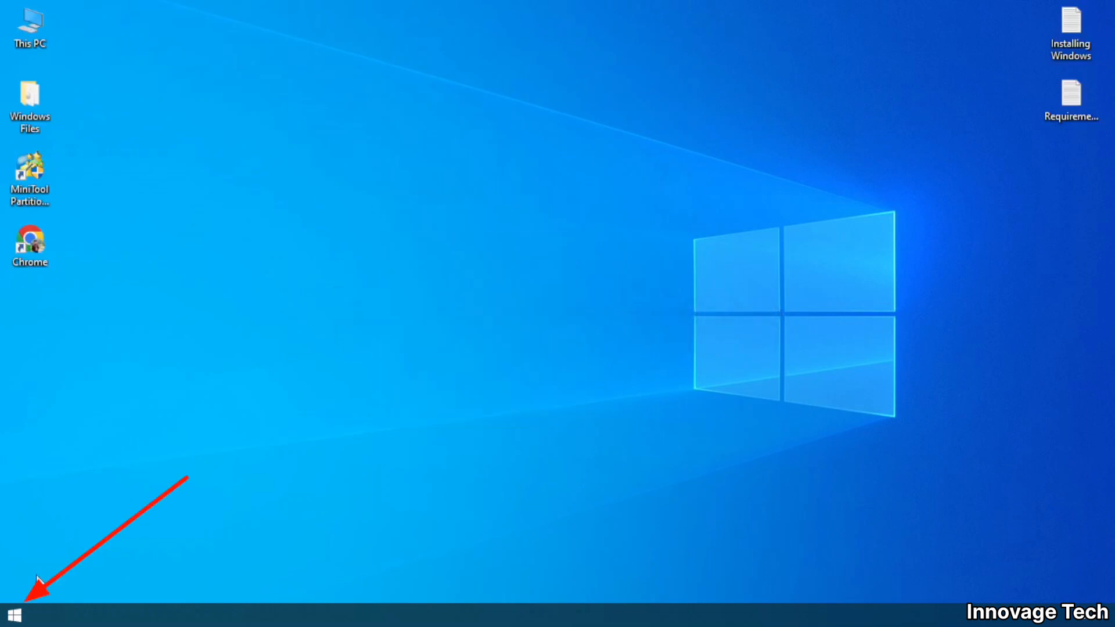
- Launch Disk Management from the Start menu and view Disk 0's Volumes properties showing GPT partition style
right_click(11, 612)
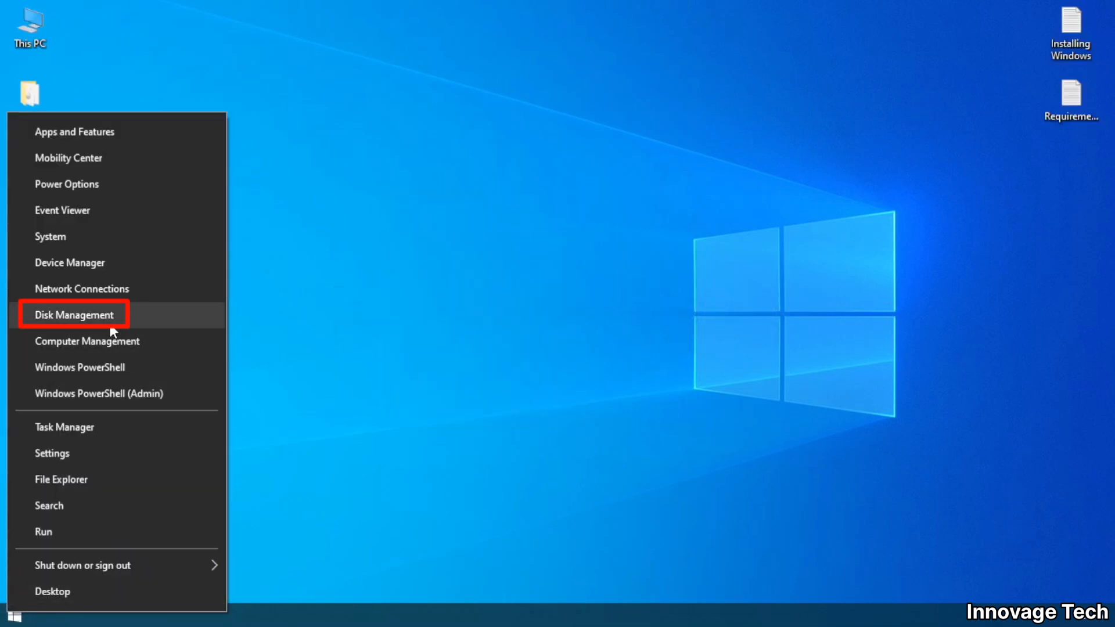
mouse_move(107, 328)
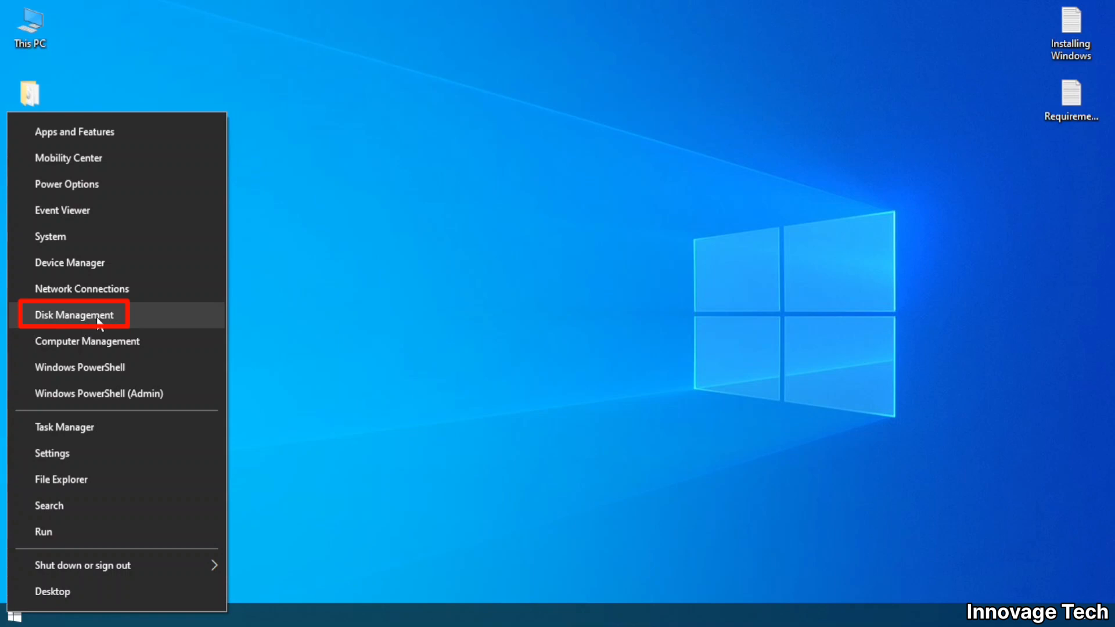
left_click(73, 315)
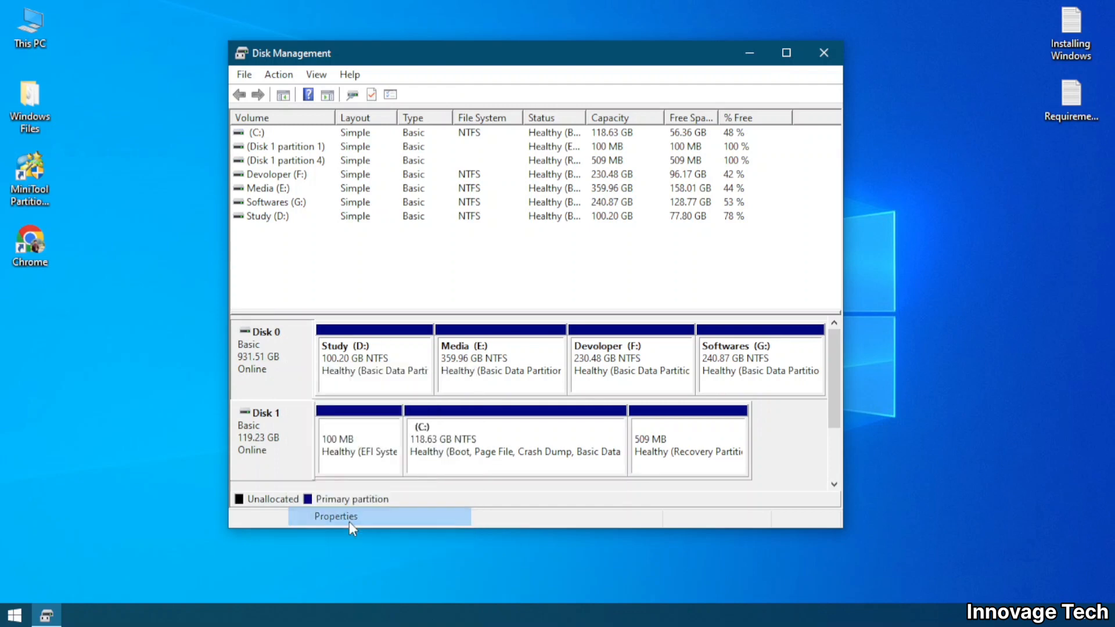
left_click(336, 516)
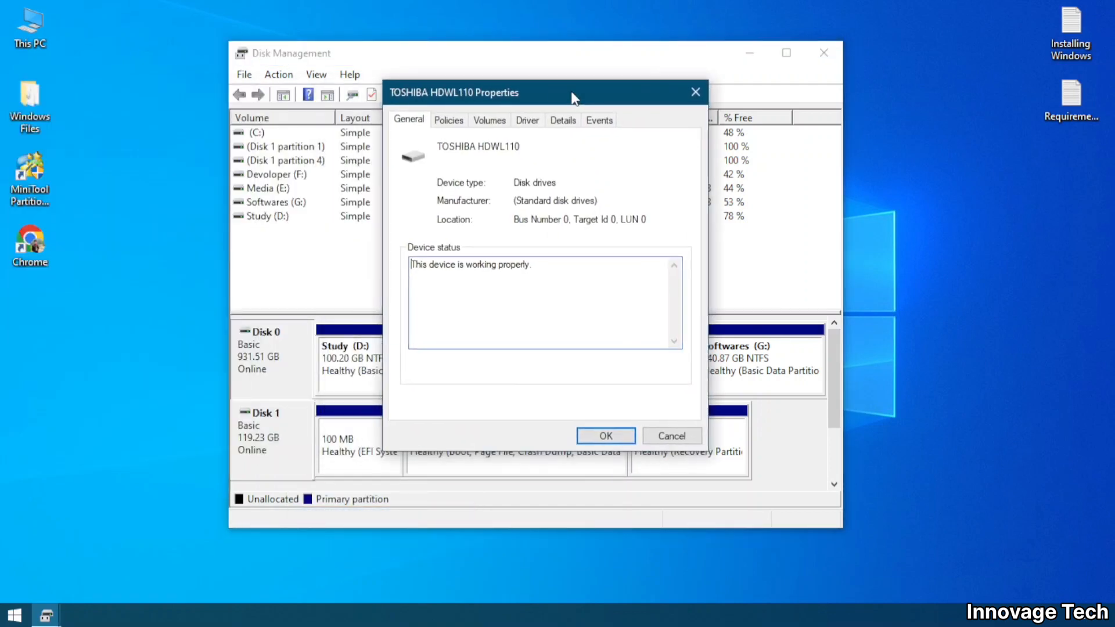
left_click(489, 119)
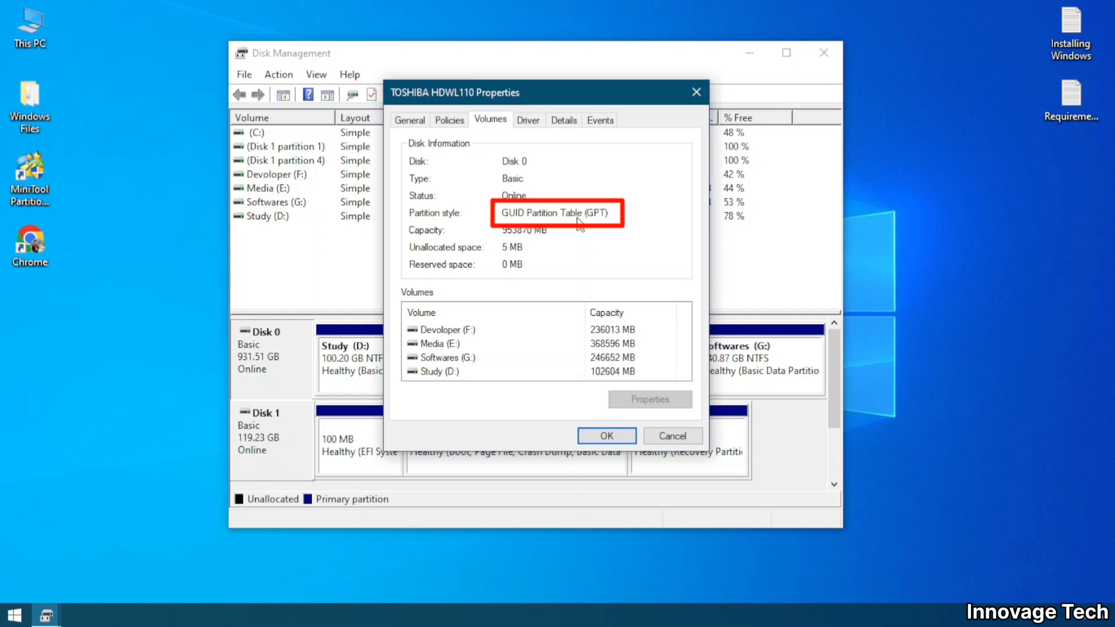
mouse_move(607, 233)
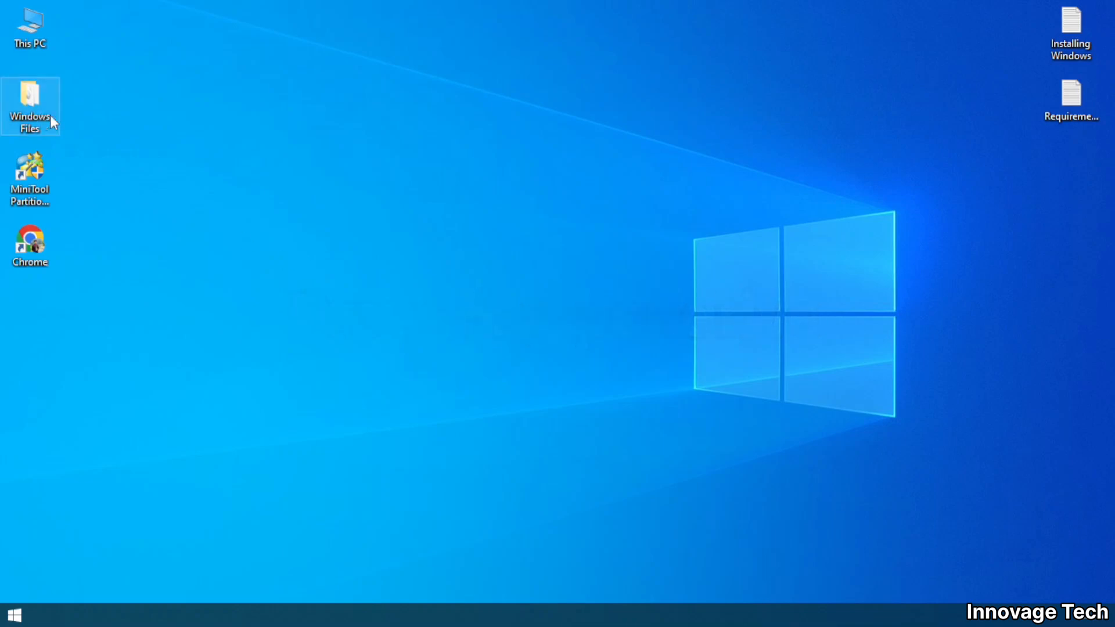
- Enter the Windows Files folder and select the rufus-3.18 application
double_click(31, 106)
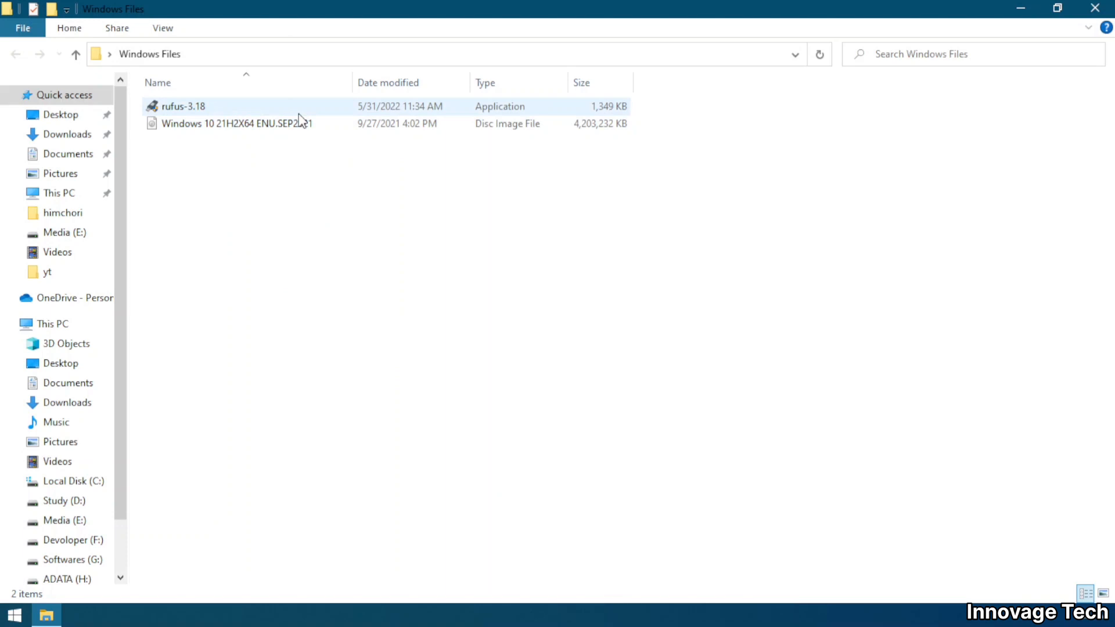
left_click(183, 106)
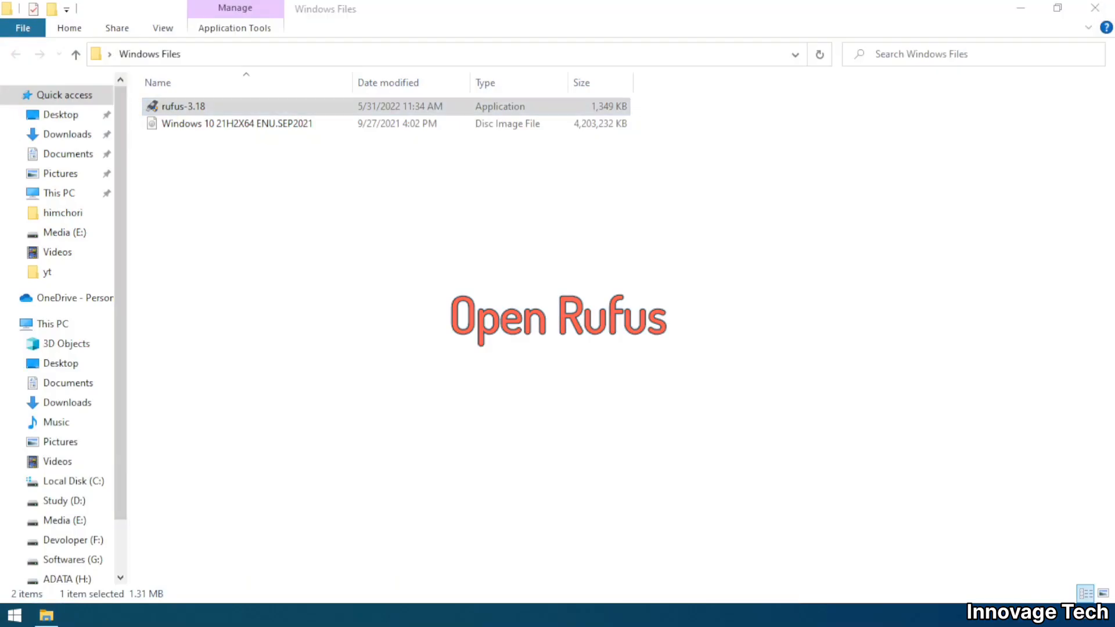
- Launch Rufus and choose the ADATA (H:) 16 GB drive as the device
double_click(183, 106)
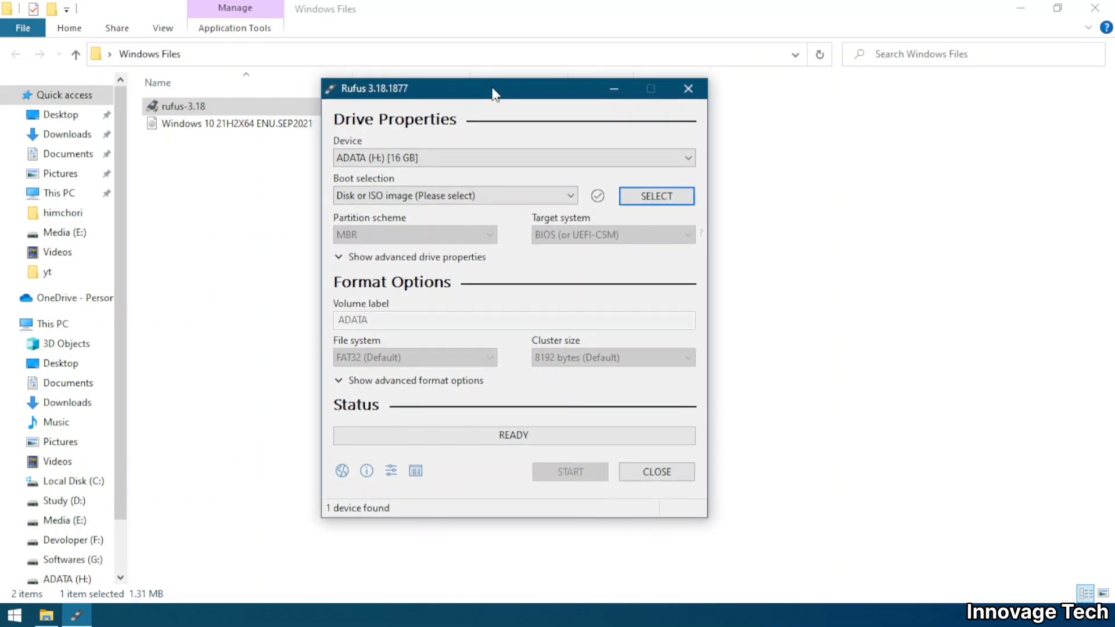
left_click(514, 157)
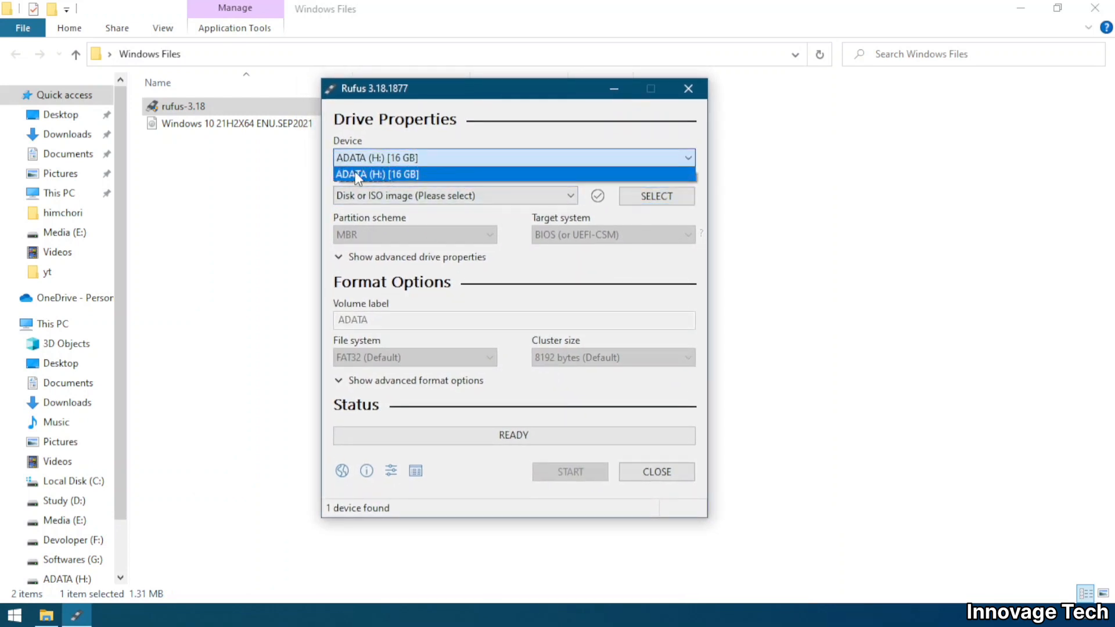
mouse_move(493, 110)
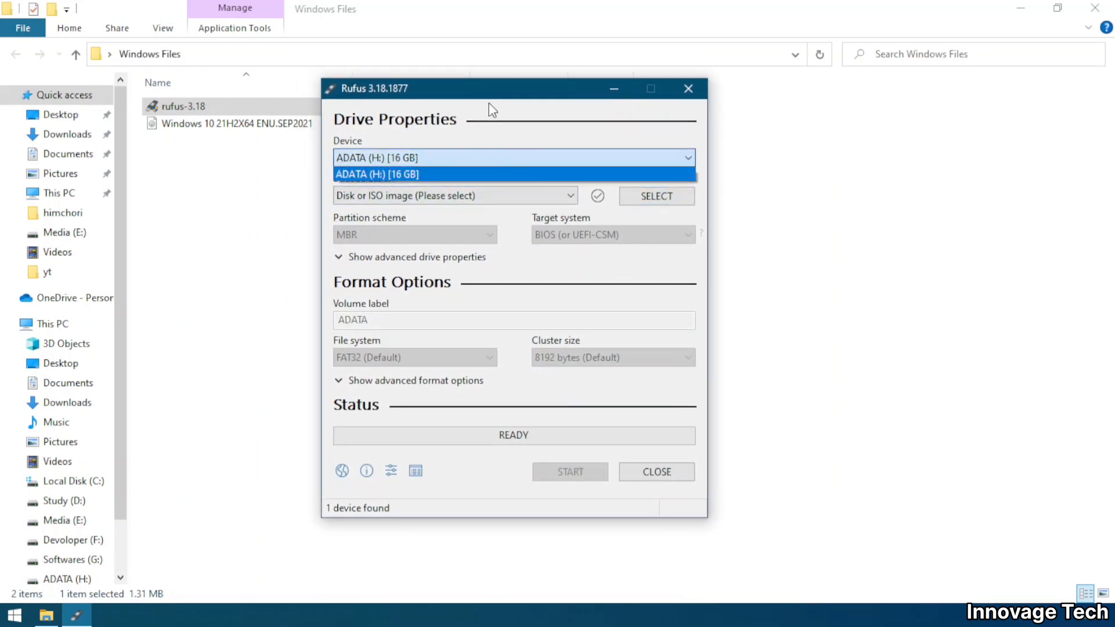
left_click(513, 174)
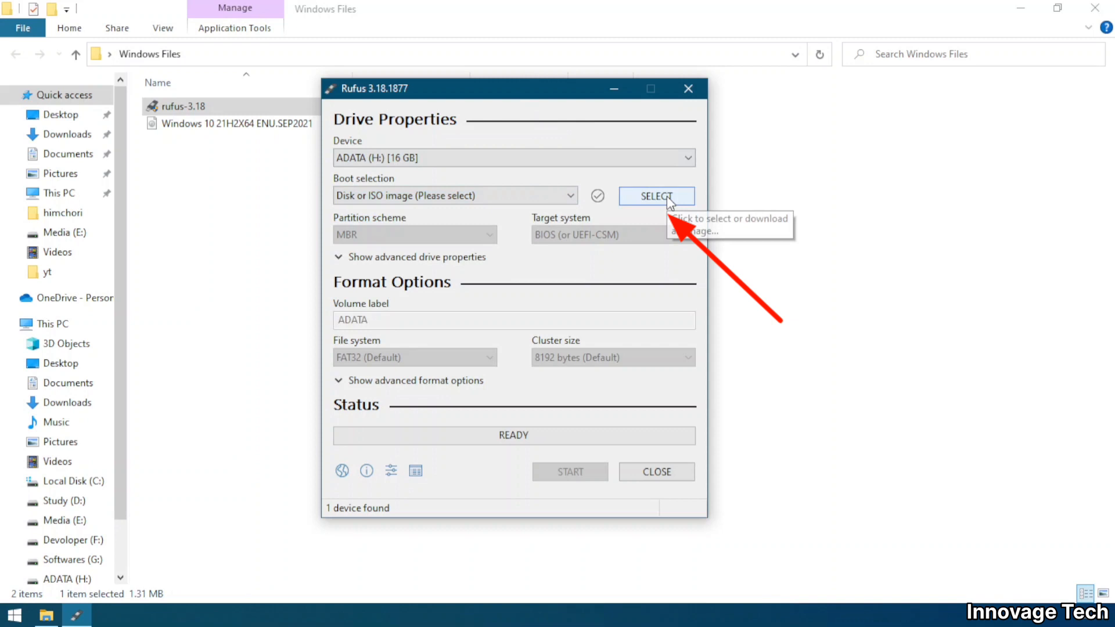
- Browse to Desktop > Windows Files and pick the Windows 10 disc image as the boot ISO
left_click(655, 195)
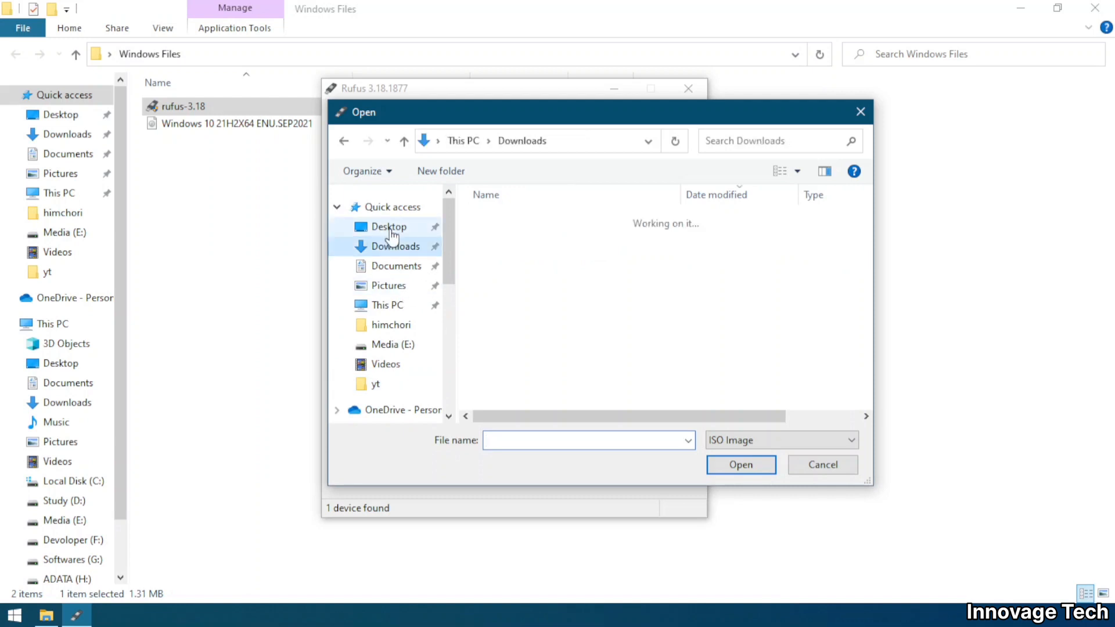
left_click(388, 226)
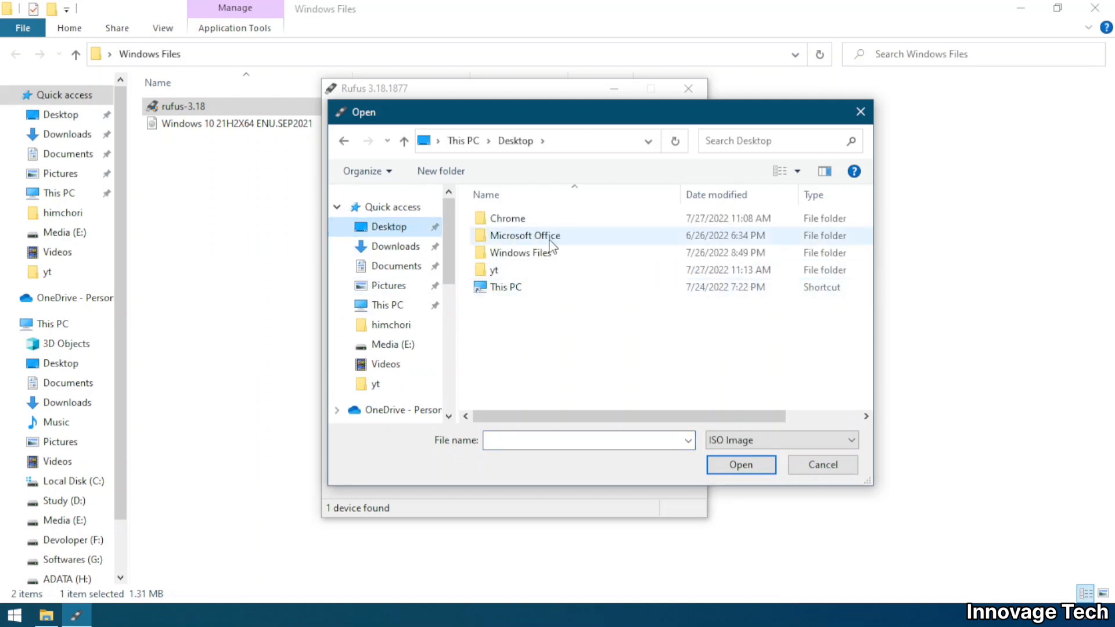
double_click(521, 252)
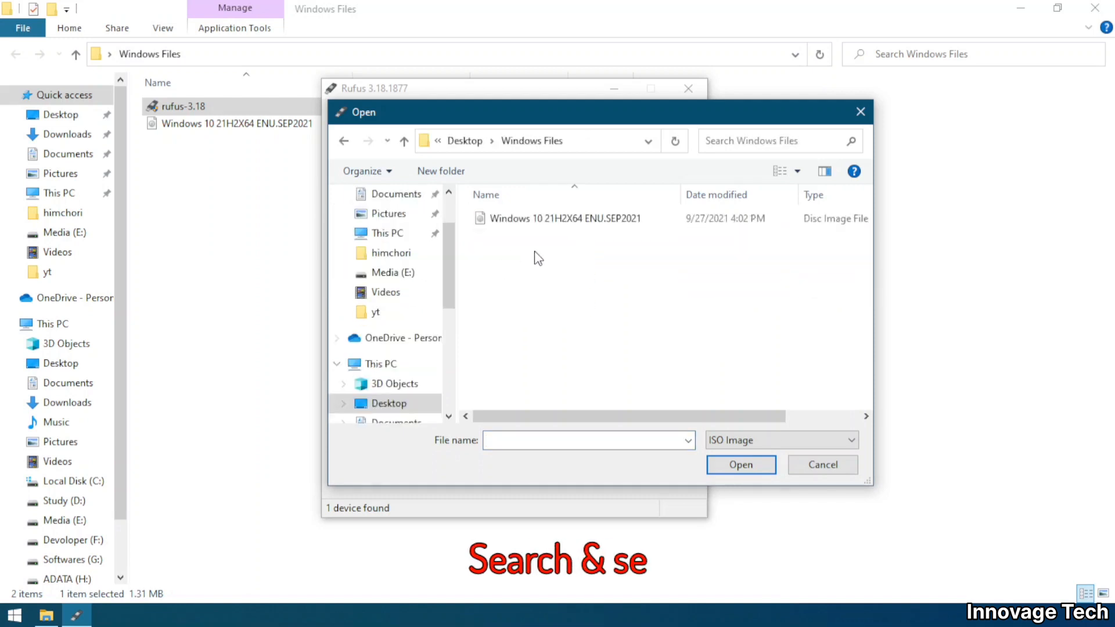
left_click(740, 465)
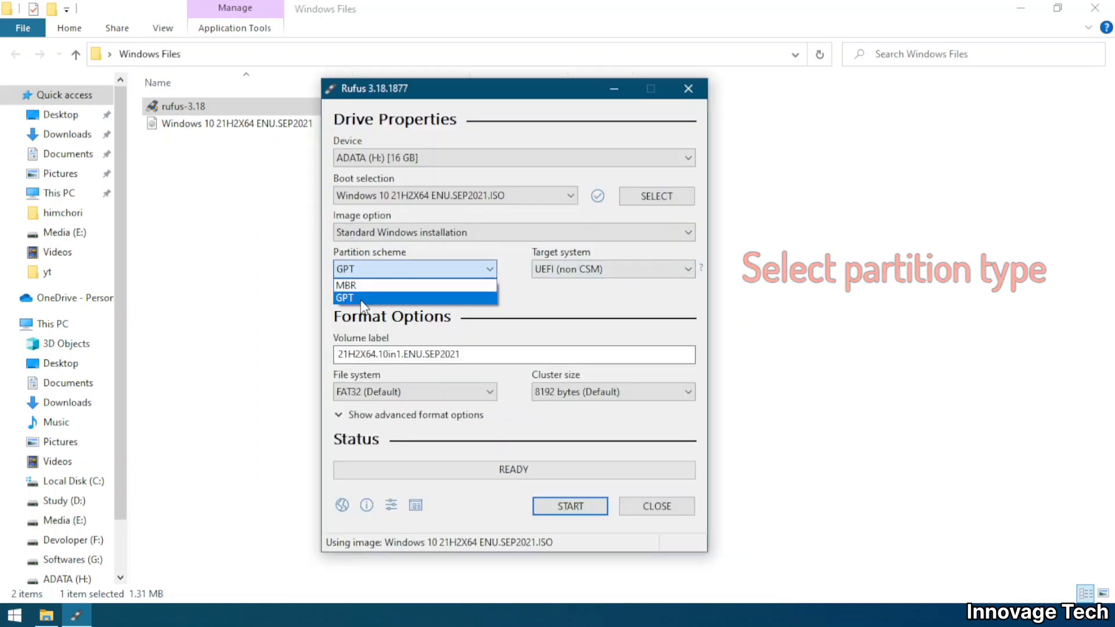
mouse_move(402, 316)
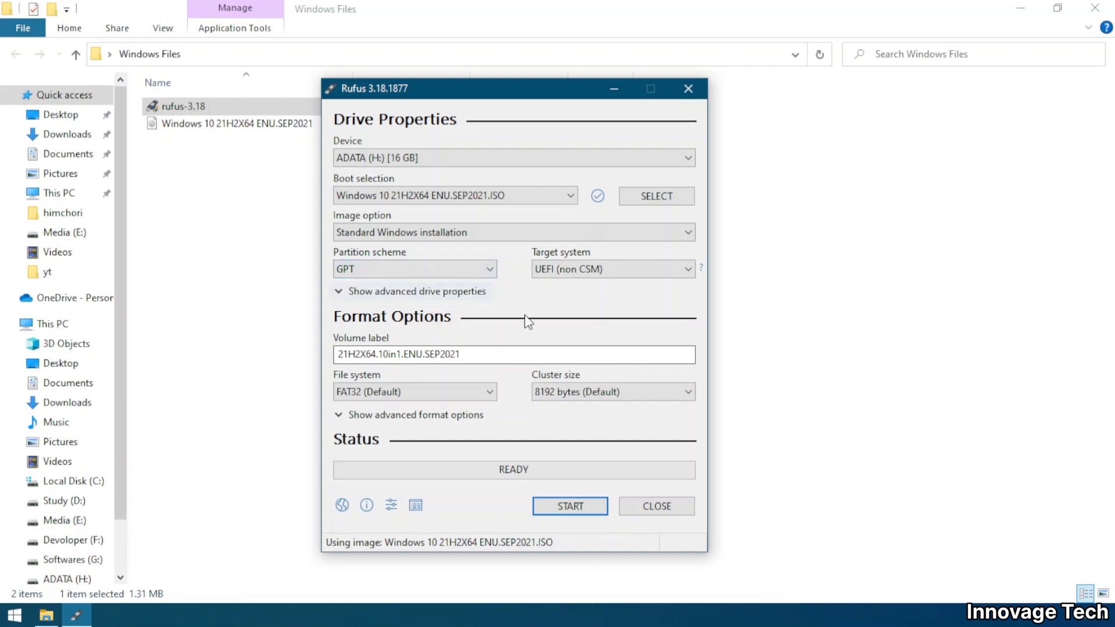
- Start writing the image as GPT for UEFI, accept erasing the drive, and close Rufus at READY
left_click(612, 269)
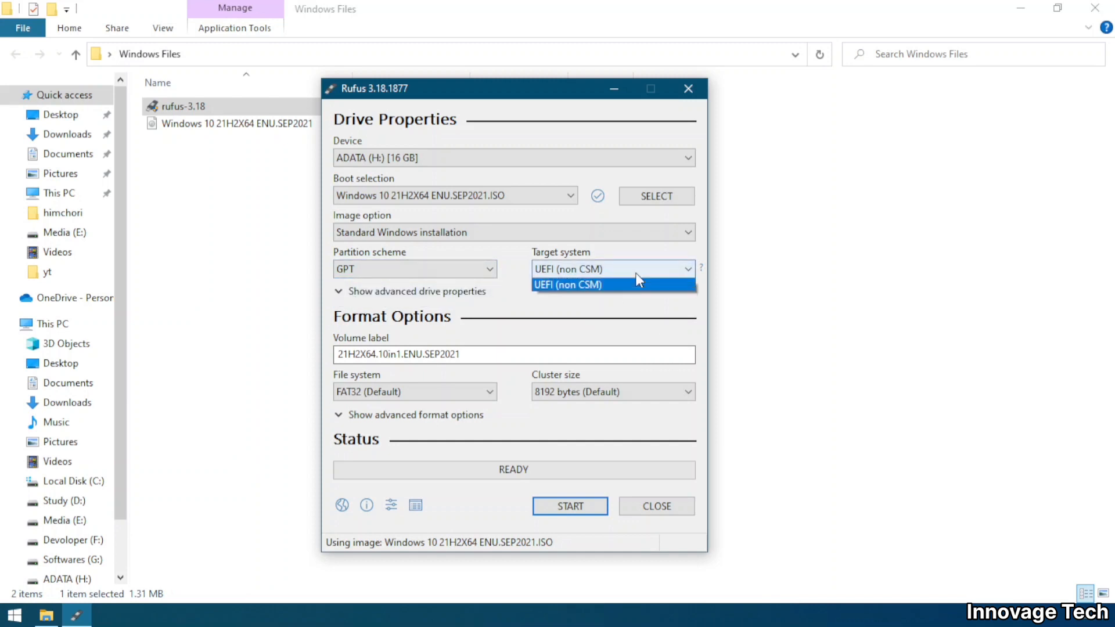
mouse_move(560, 331)
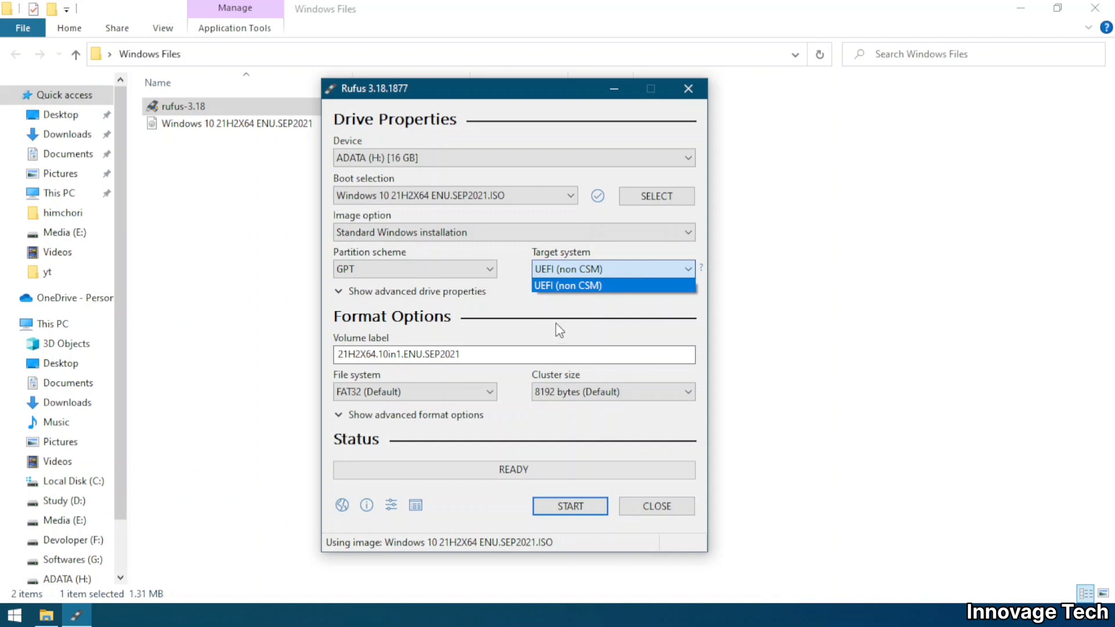
left_click(569, 506)
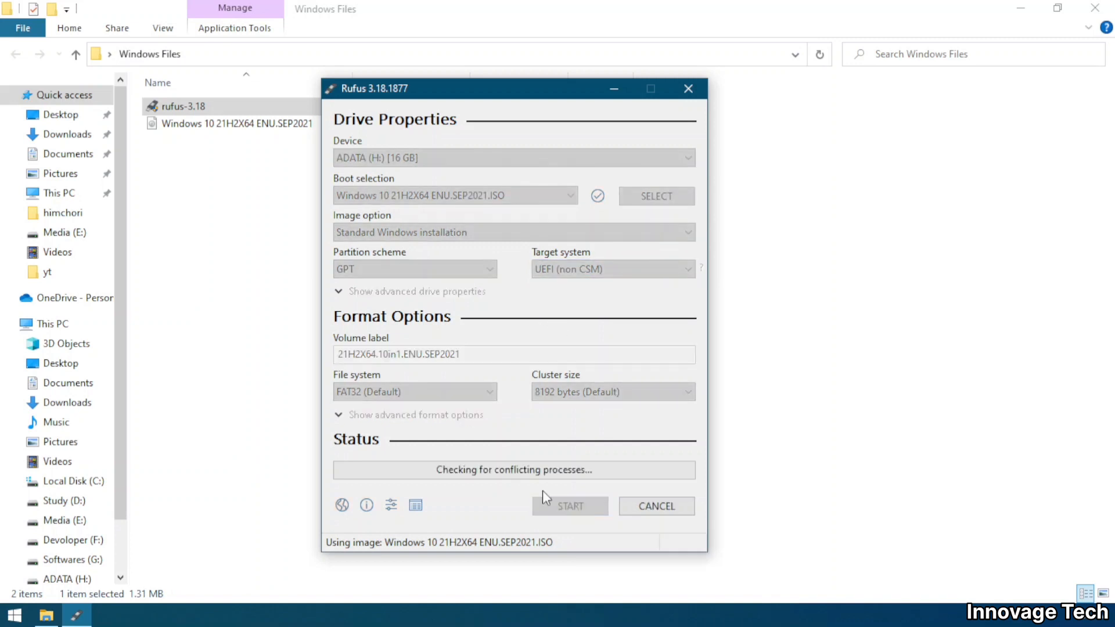
left_click(569, 505)
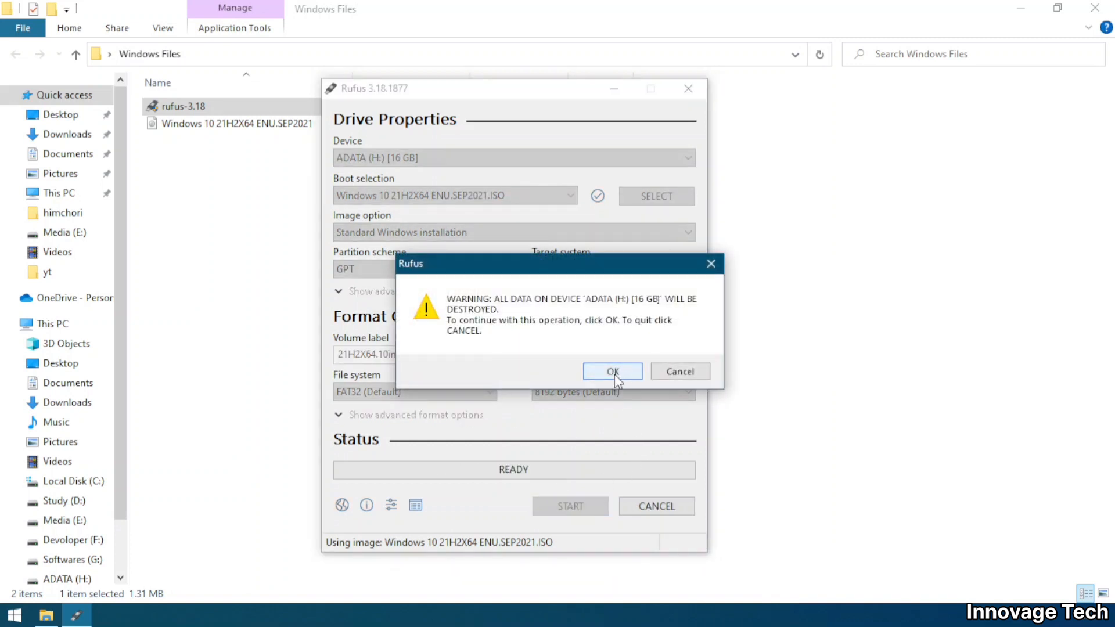
left_click(613, 372)
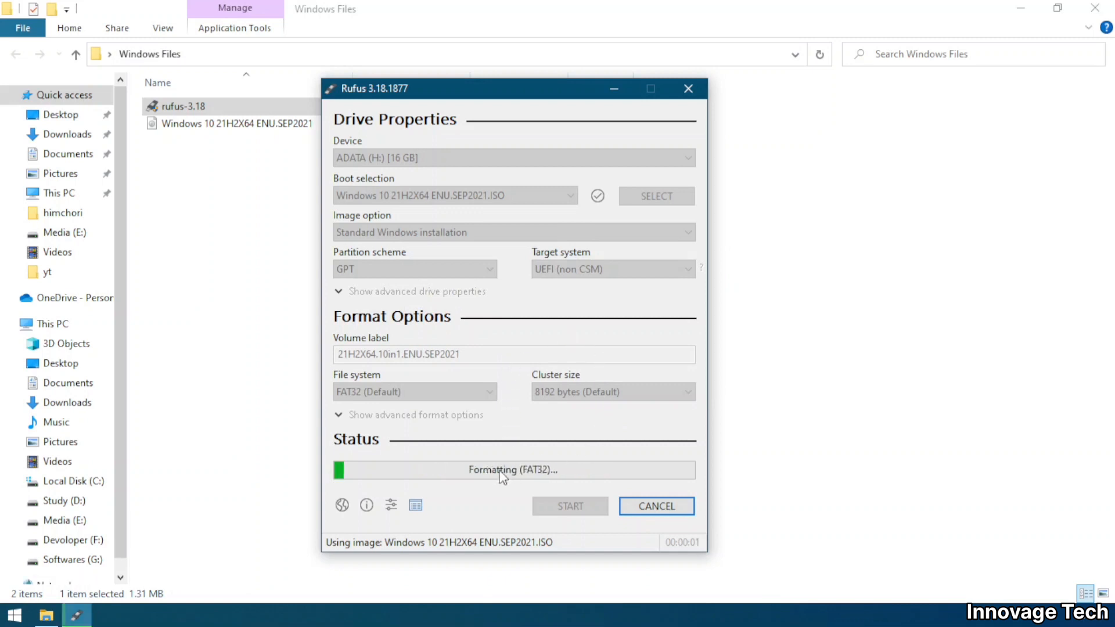
mouse_move(631, 485)
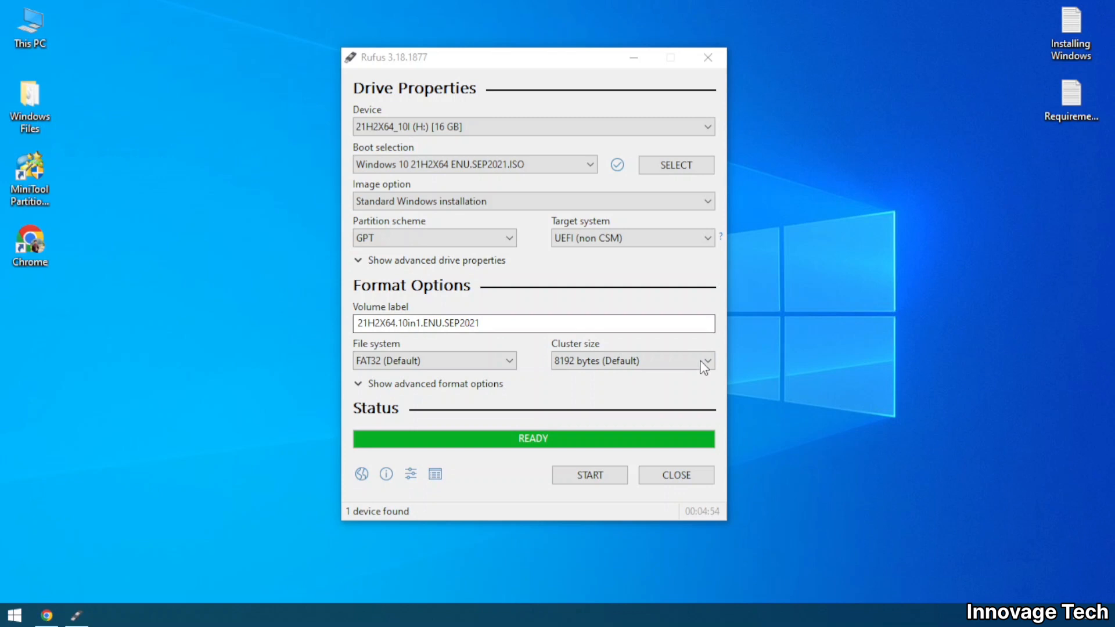
mouse_move(675, 475)
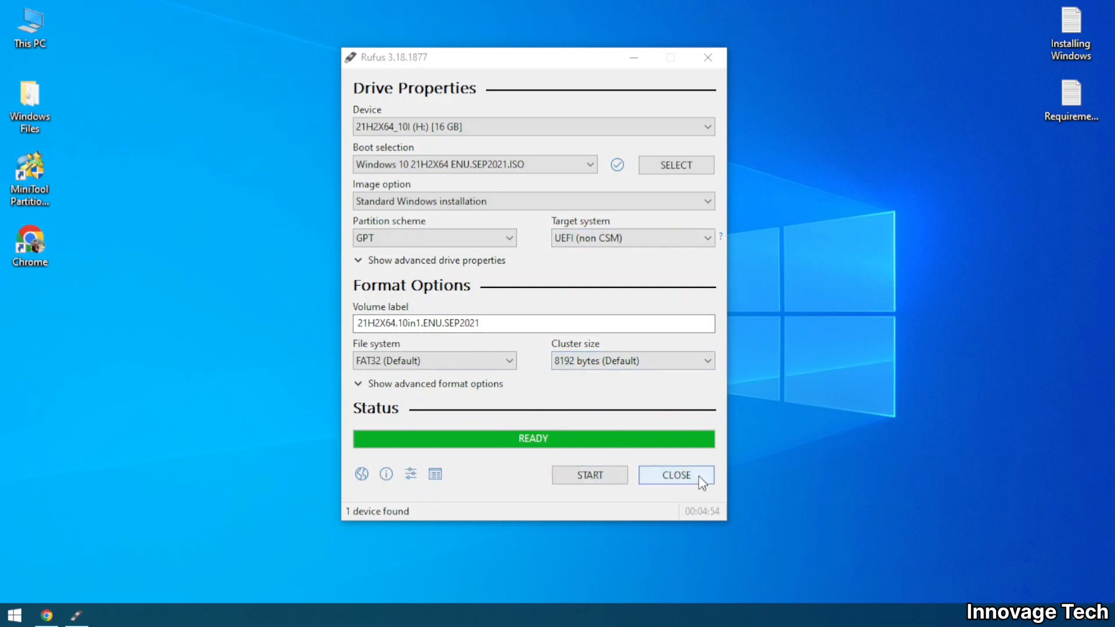
left_click(675, 475)
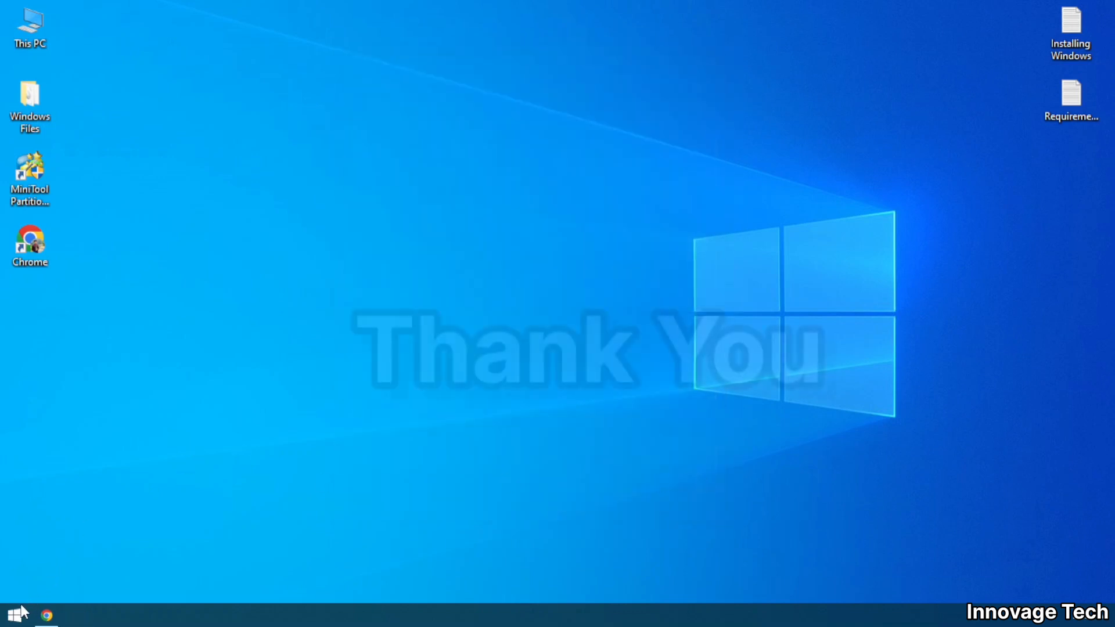